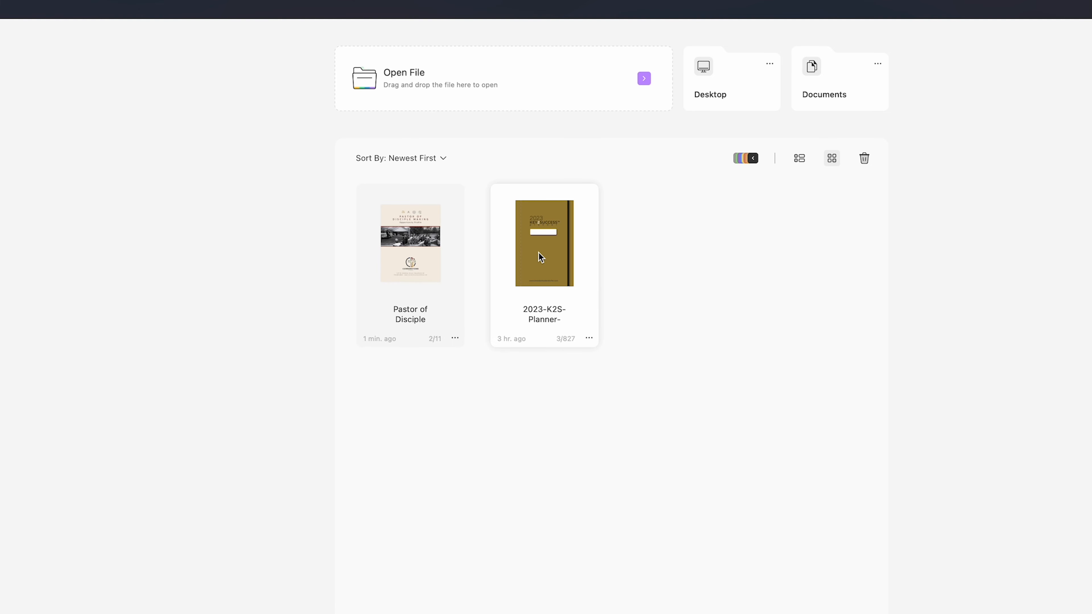
# Step: Open the 2023-K2S-Planner from recent files and scroll through its Keys page
pyautogui.doubleClick(543, 243)
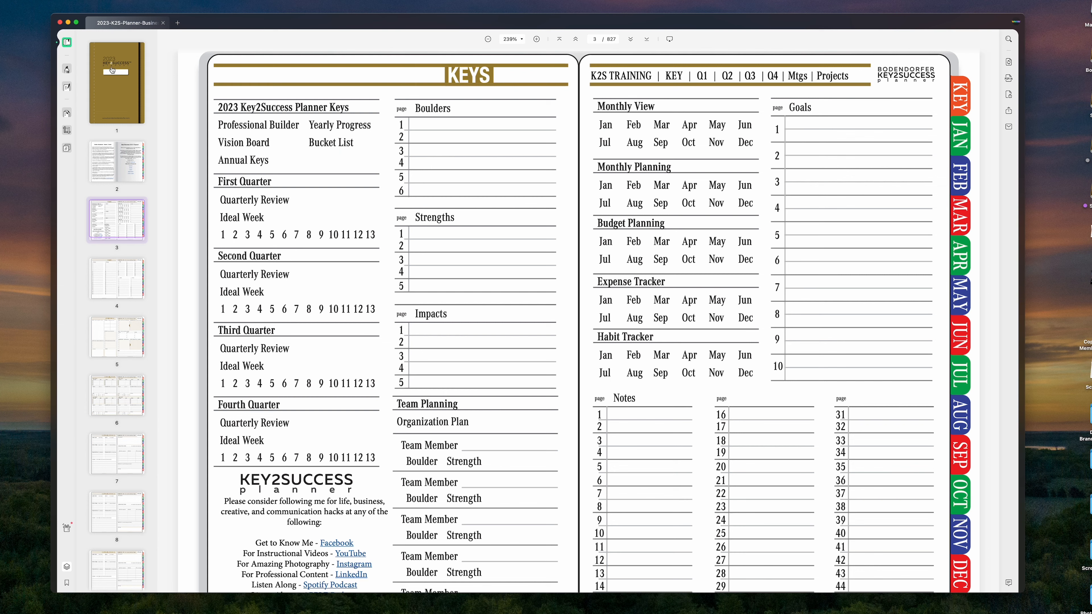
pyautogui.scroll(-3)
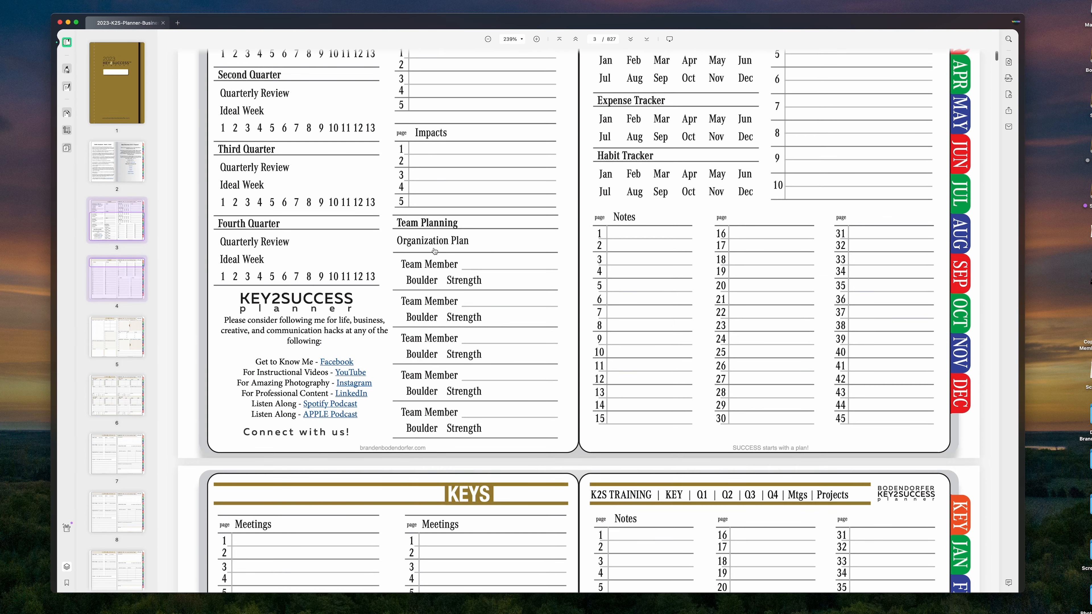
pyautogui.scroll(-3)
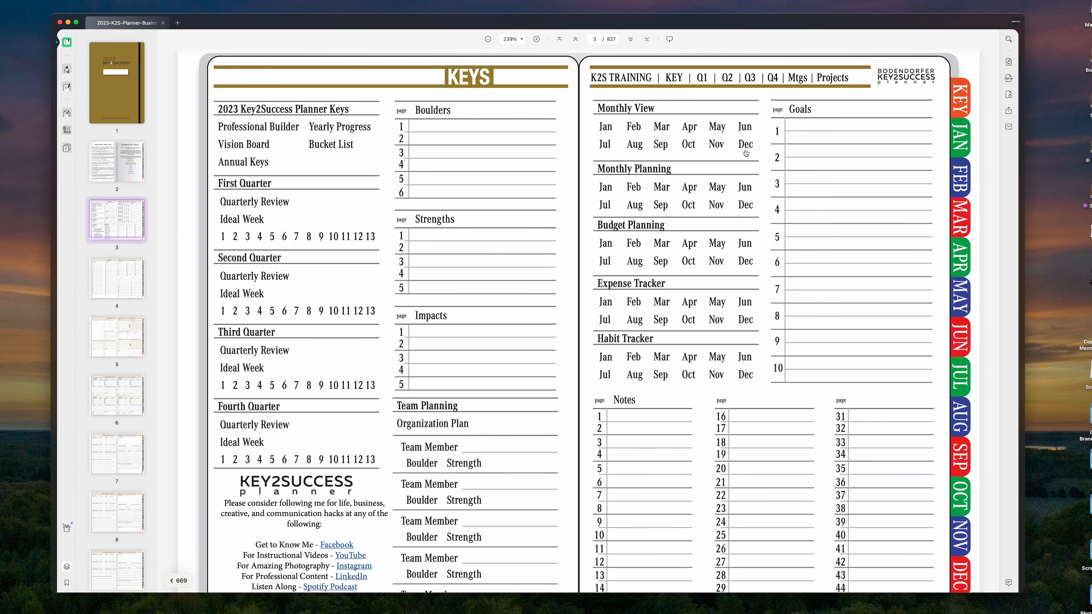
pyautogui.moveTo(698, 153)
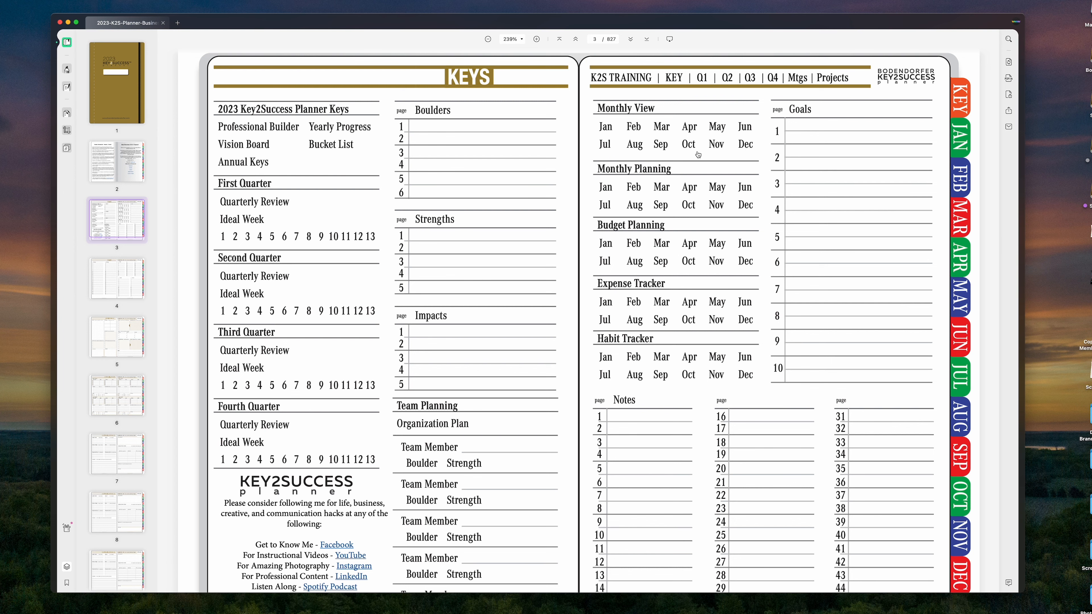
pyautogui.scroll(-3)
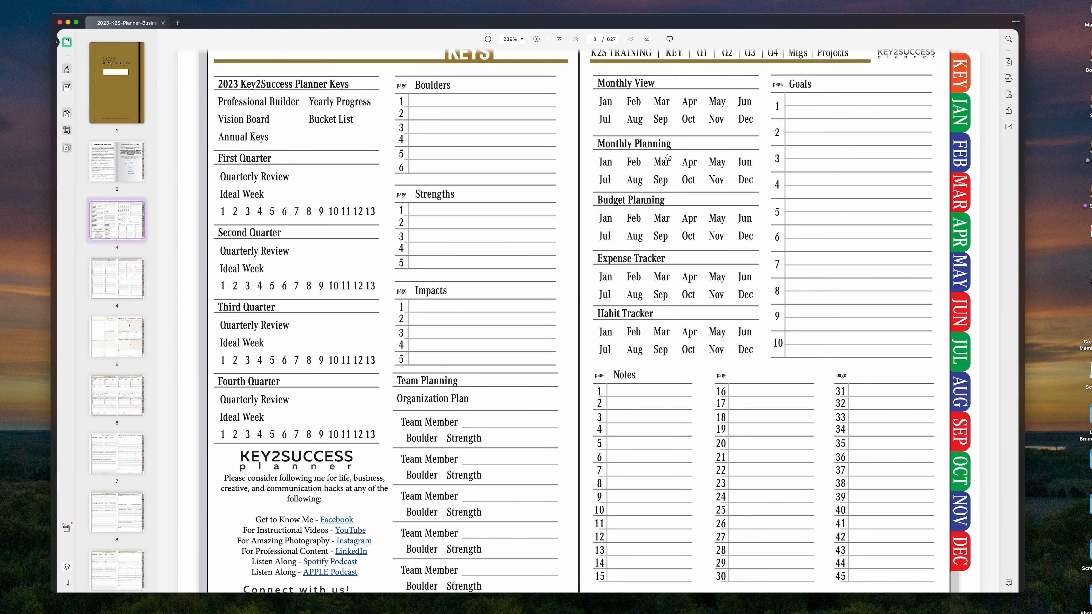
pyautogui.moveTo(604, 335)
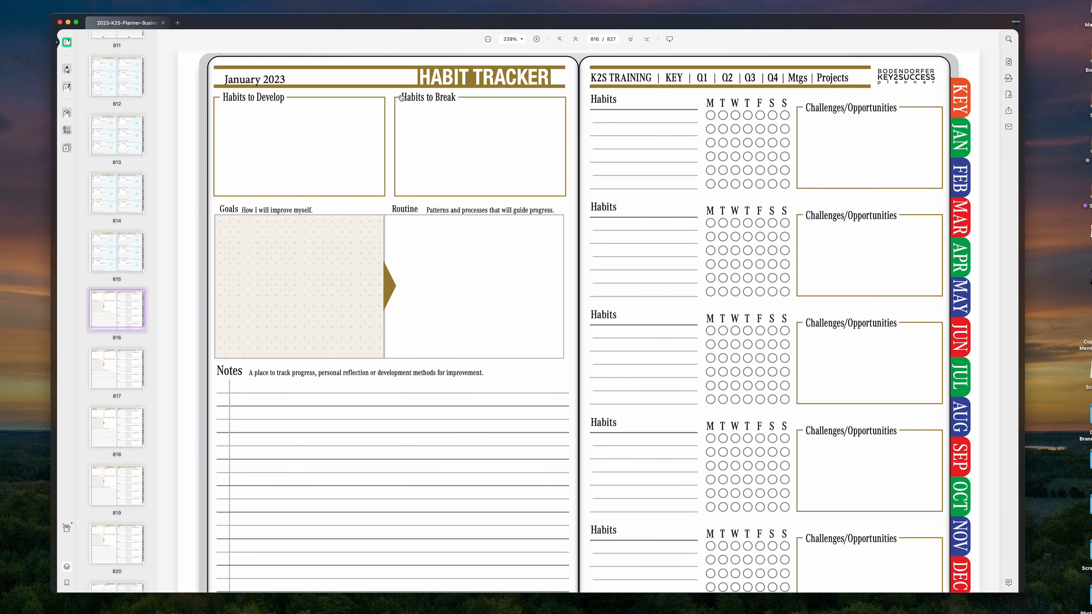
pyautogui.moveTo(435, 122)
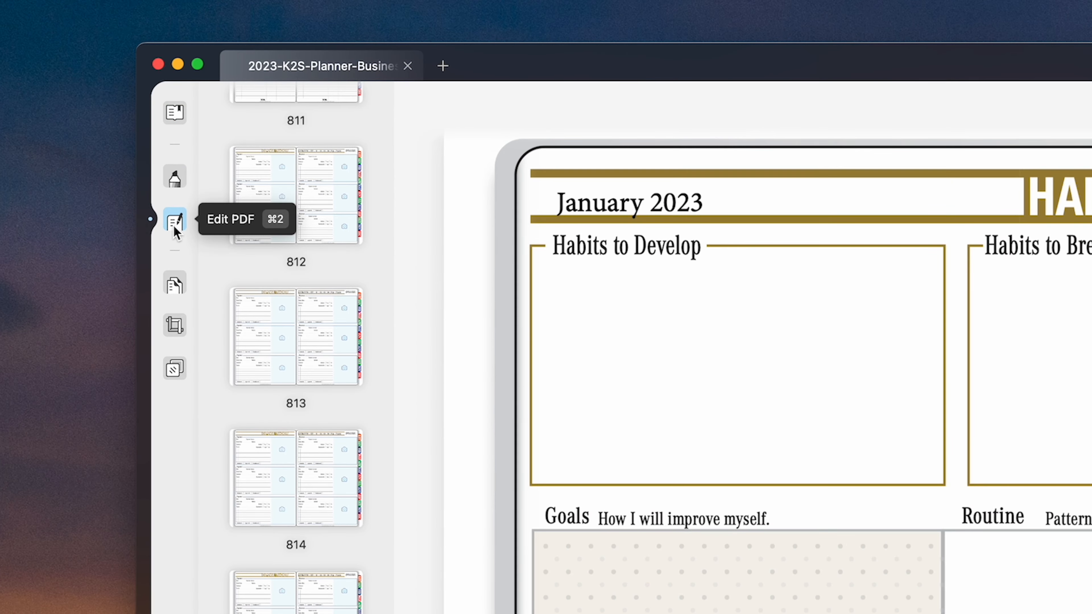
# Step: Edit the 'Habits to Break' heading to read 'Development Goals' and reduce its size to 10.5
pyautogui.click(174, 220)
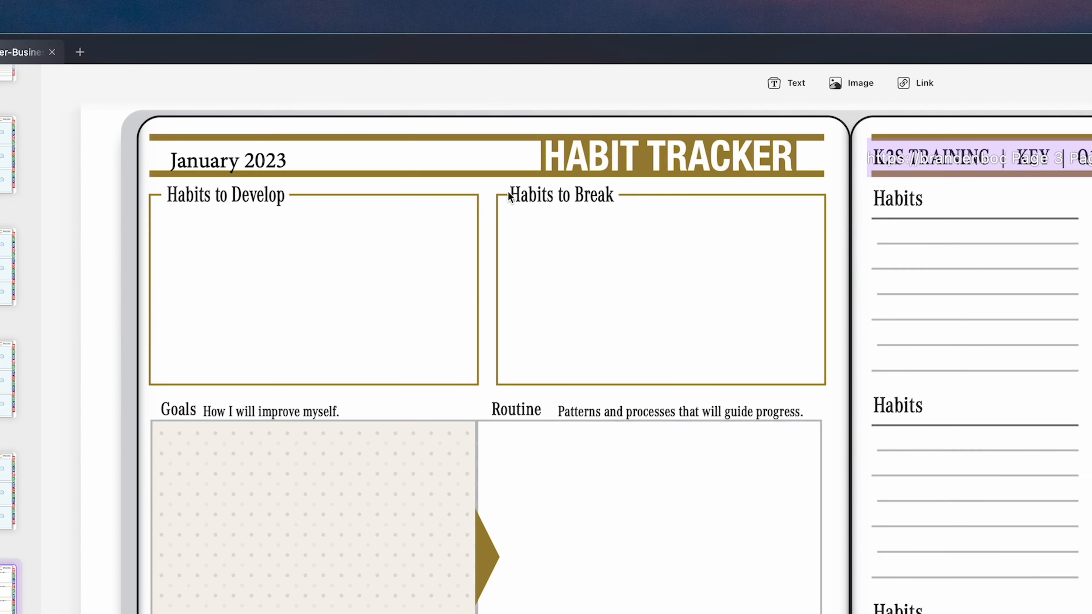
pyautogui.click(560, 195)
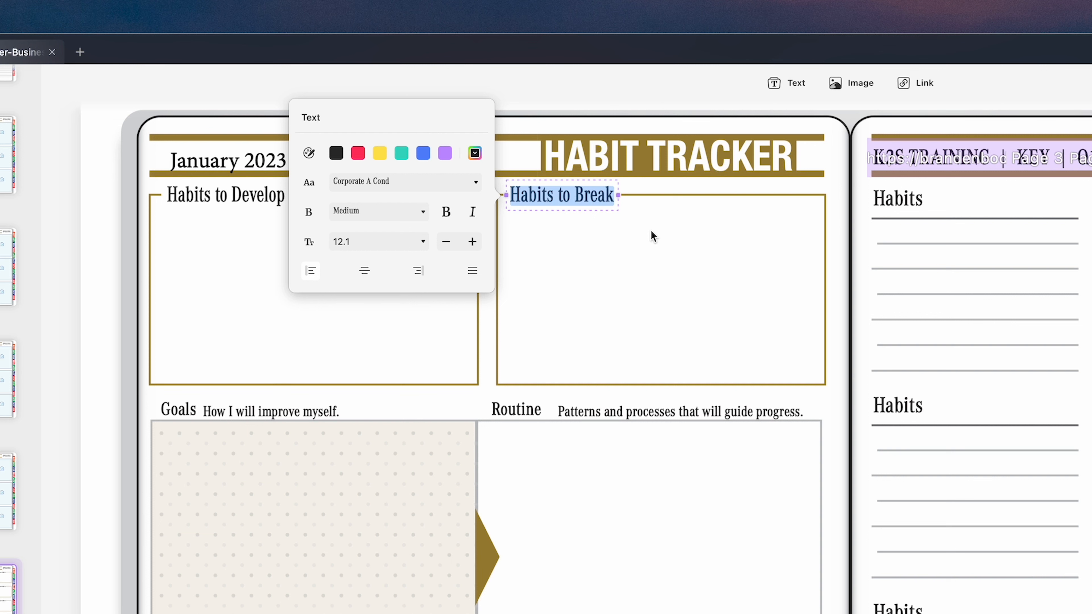
pyautogui.write('Development')
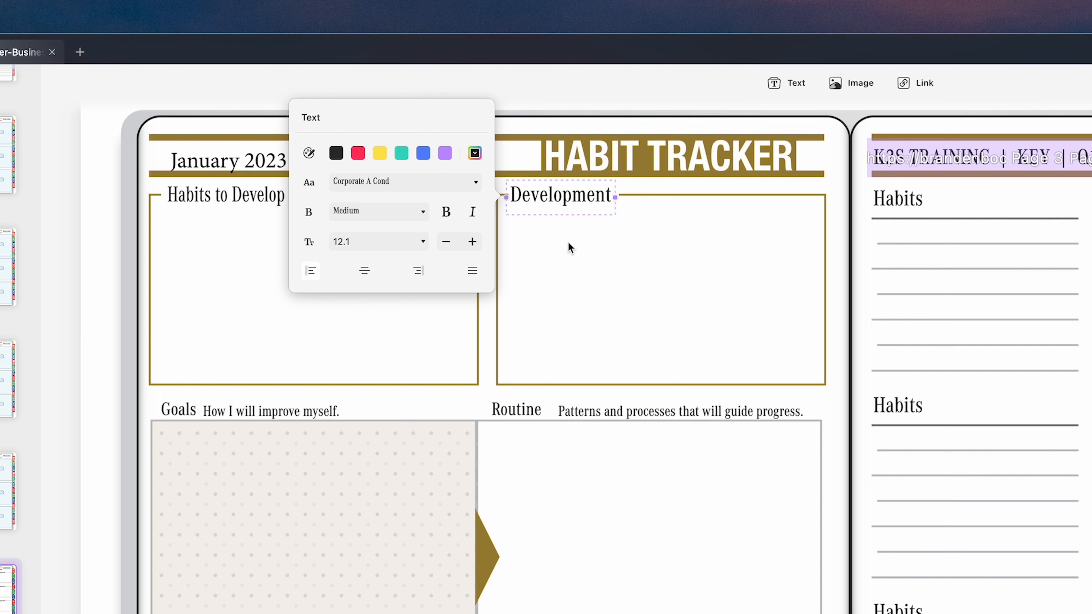
pyautogui.write('Goals')
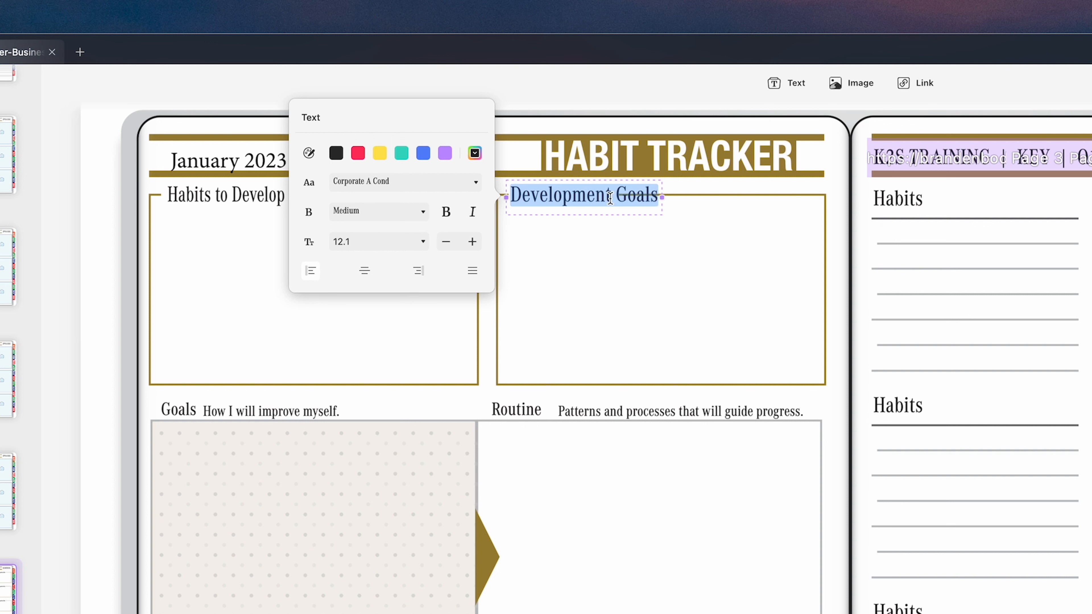
pyautogui.click(446, 242)
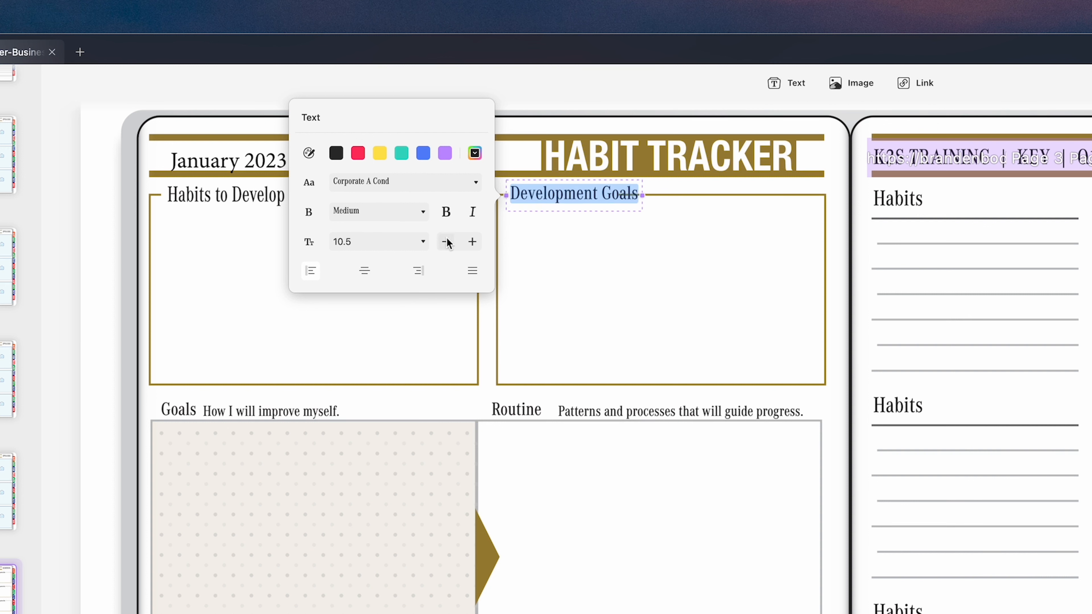
pyautogui.click(446, 241)
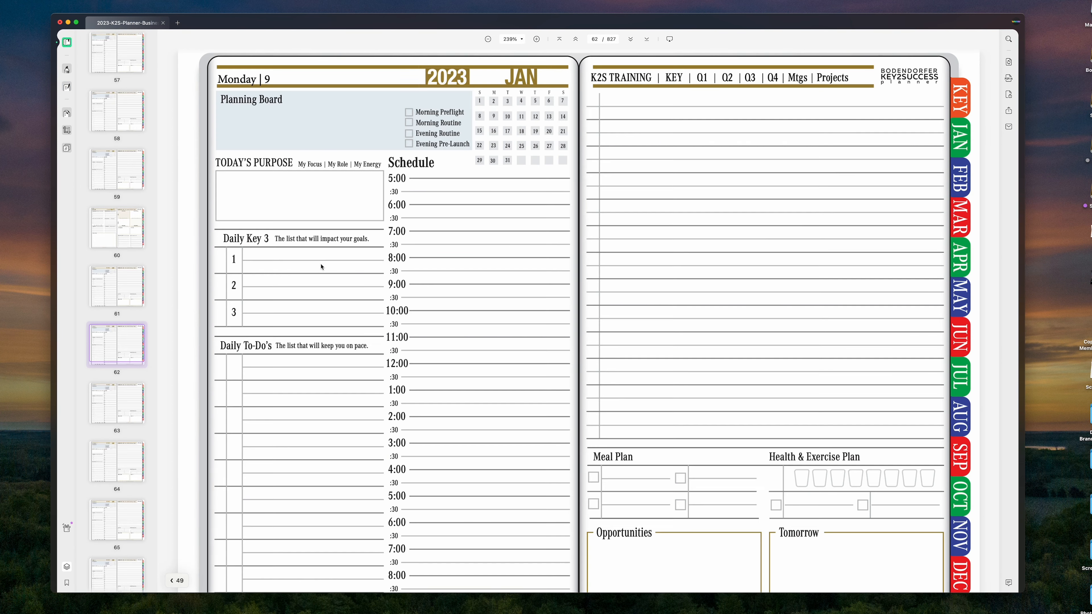
# Step: On the Monday 9 January page, replace 'Opportunities' with 'Showings'
pyautogui.scroll(-3)
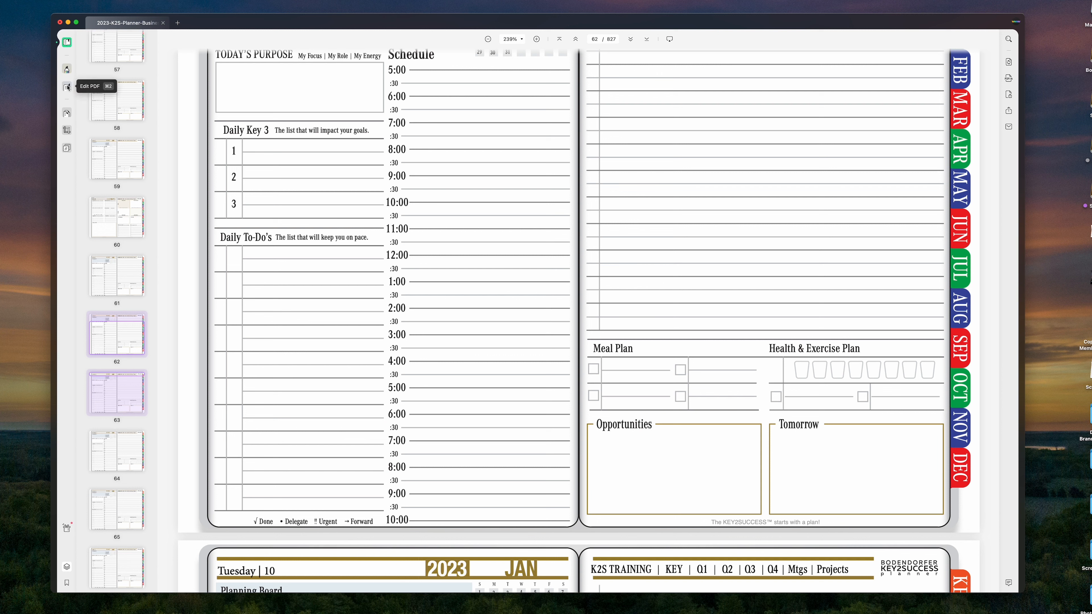
pyautogui.click(67, 86)
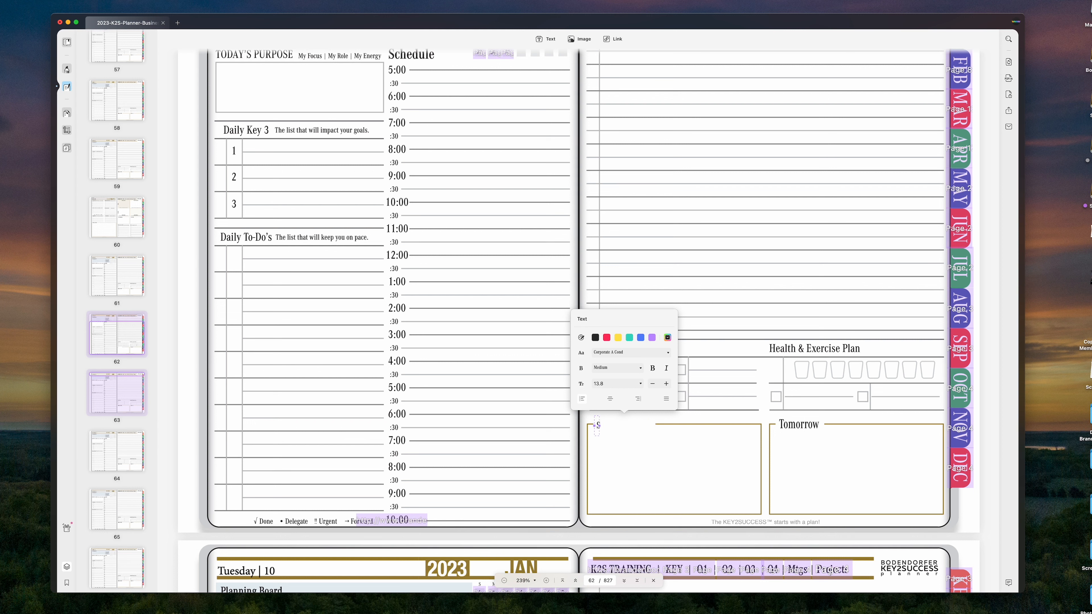
pyautogui.write('Showings')
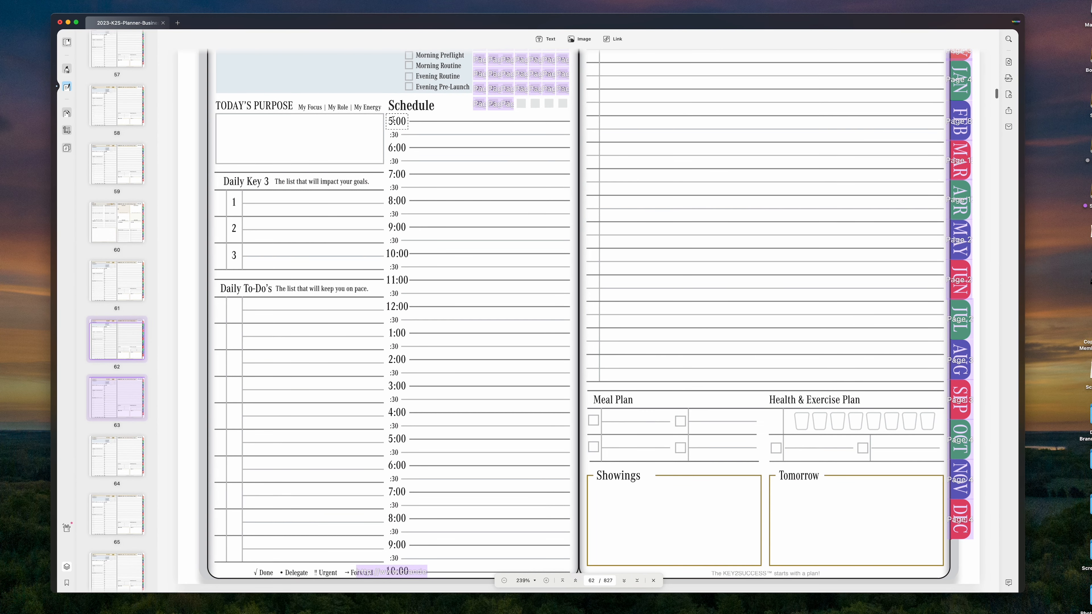
# Step: Relabel the schedule hours to start at 8:00 and continue with 13:00 and 14:00
pyautogui.click(396, 121)
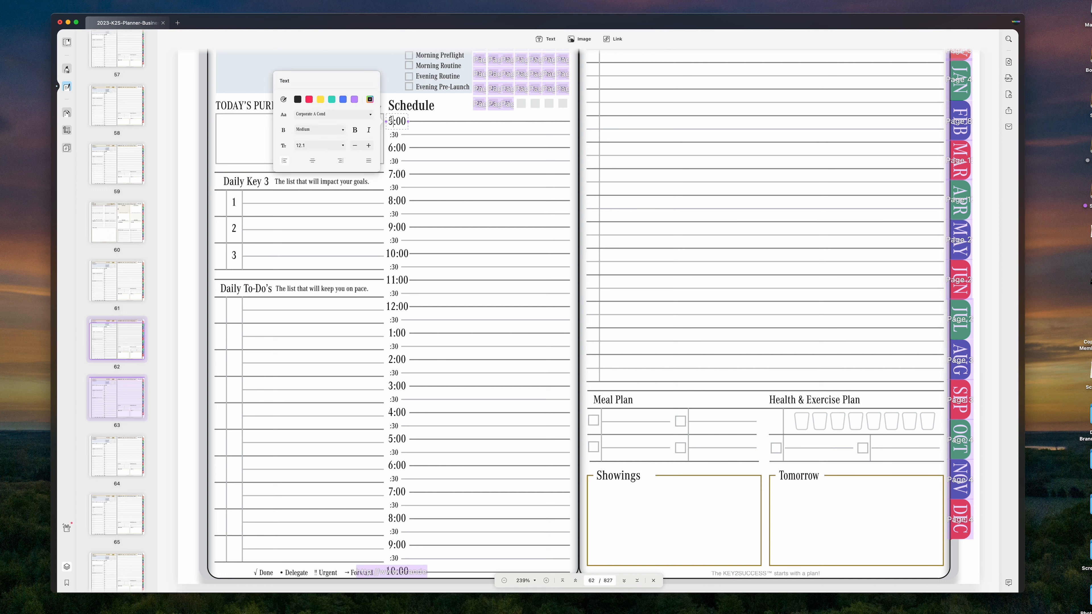
pyautogui.write('8:00')
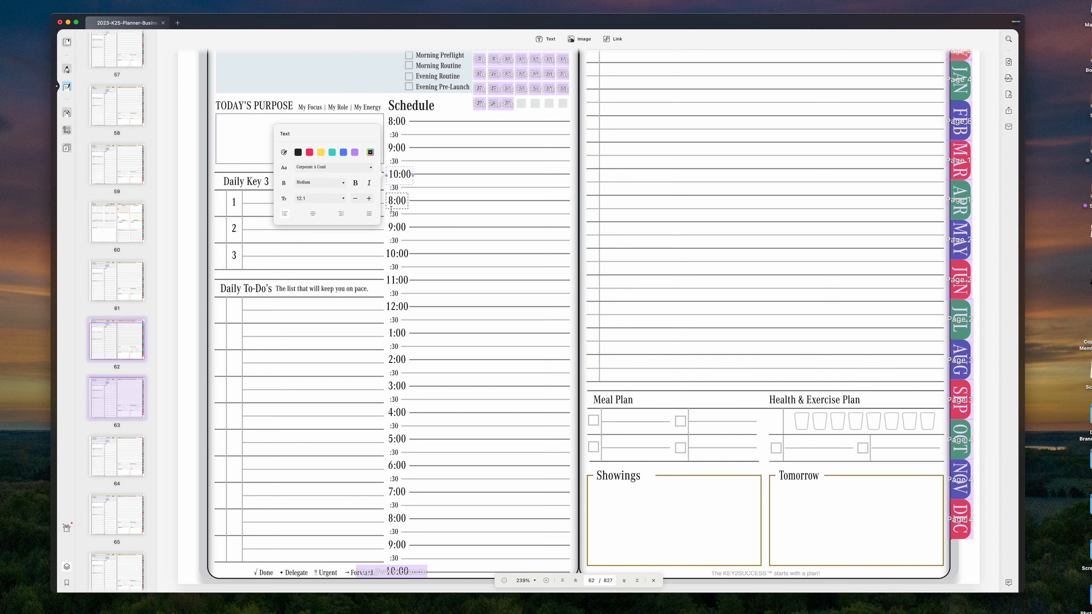
pyautogui.click(396, 332)
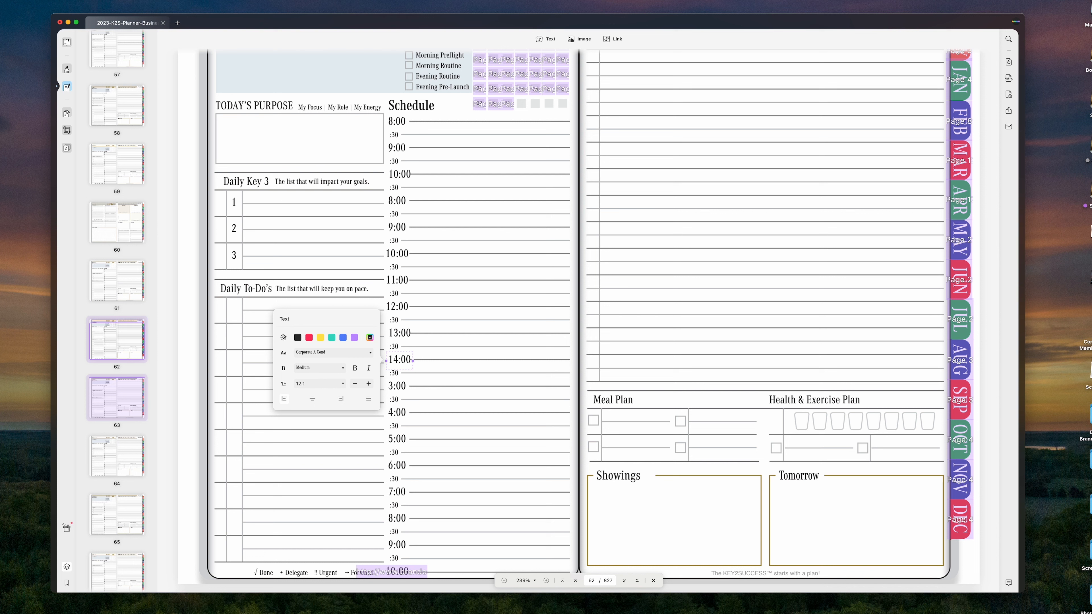
pyautogui.moveTo(634, 202)
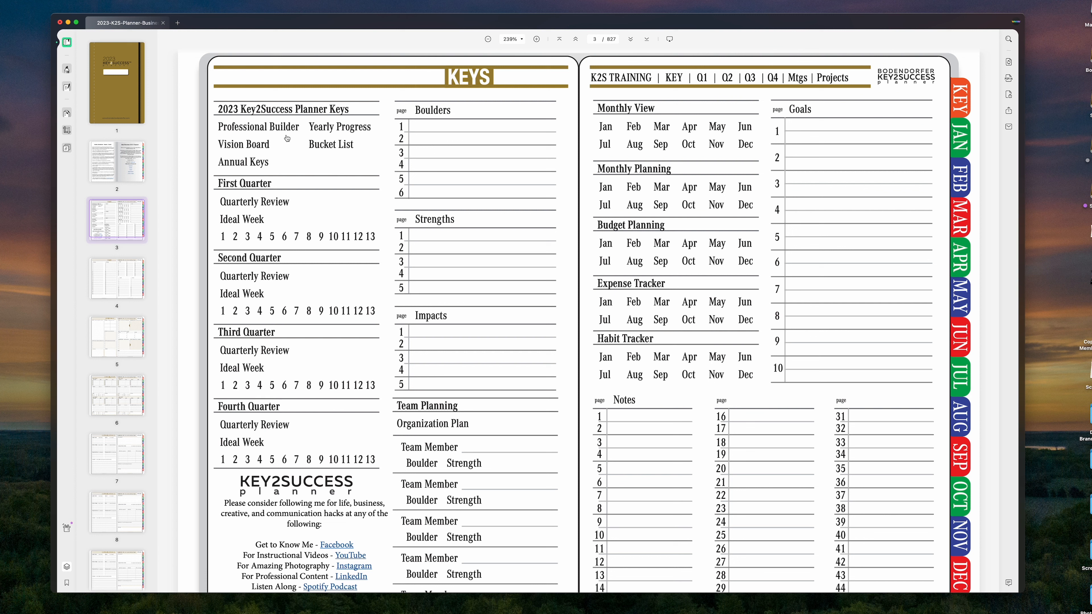
pyautogui.moveTo(329, 136)
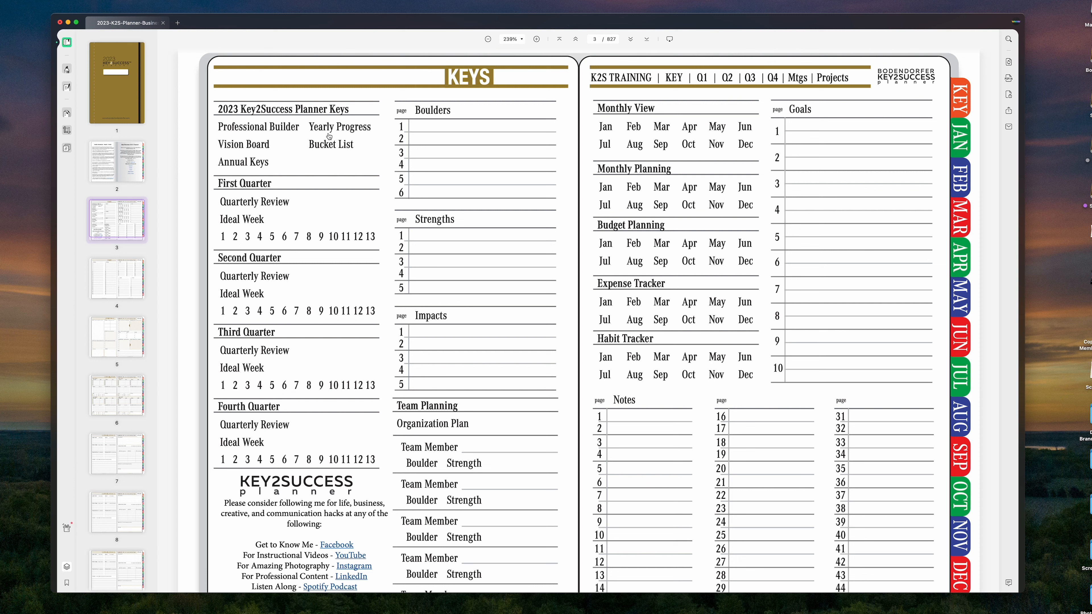
pyautogui.moveTo(261, 134)
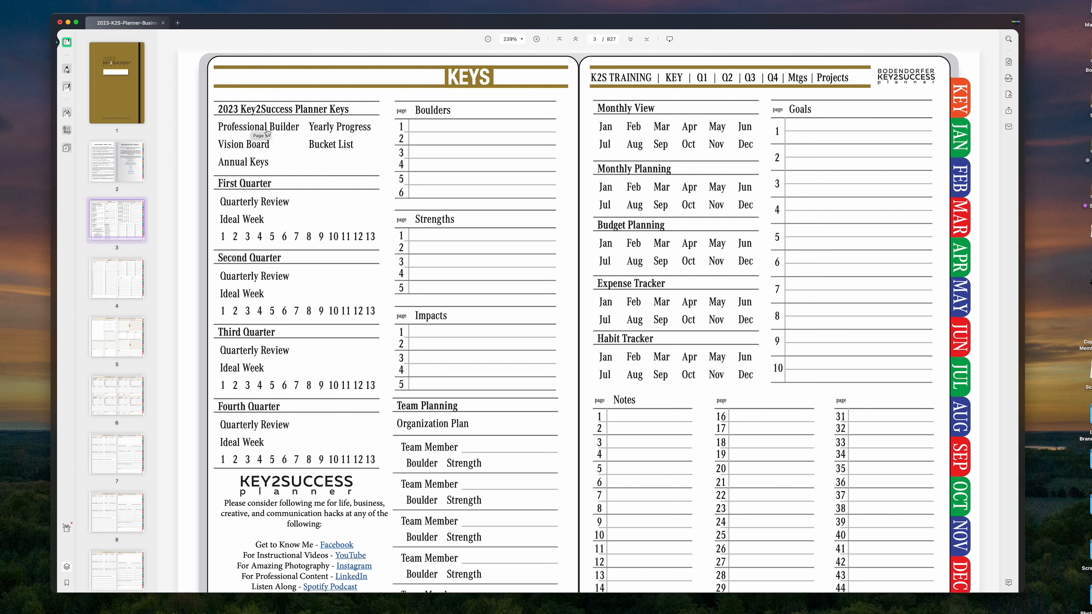
pyautogui.moveTo(261, 133)
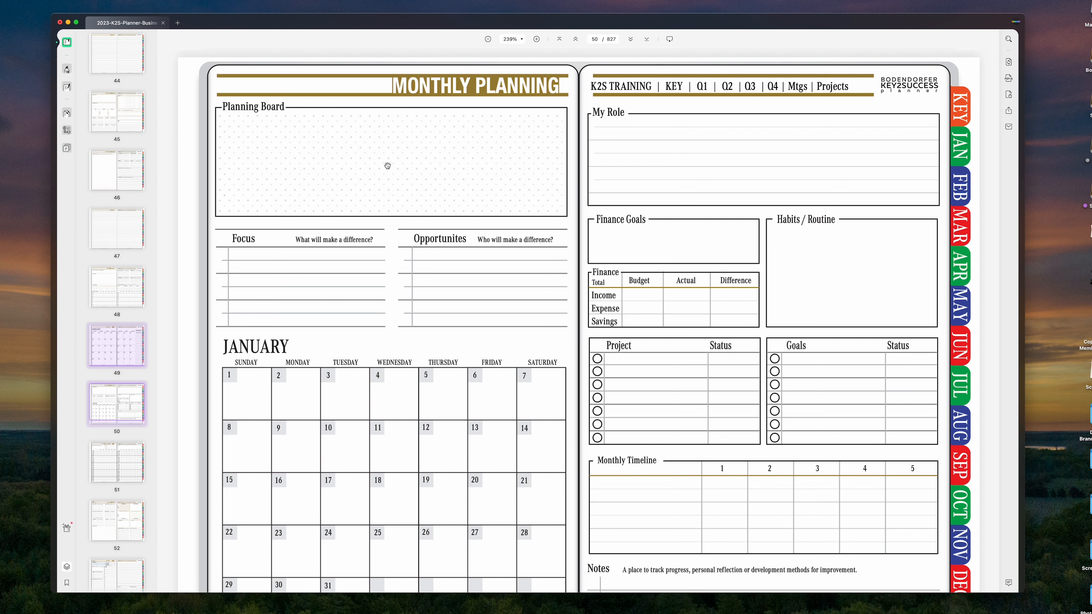
pyautogui.moveTo(68, 87)
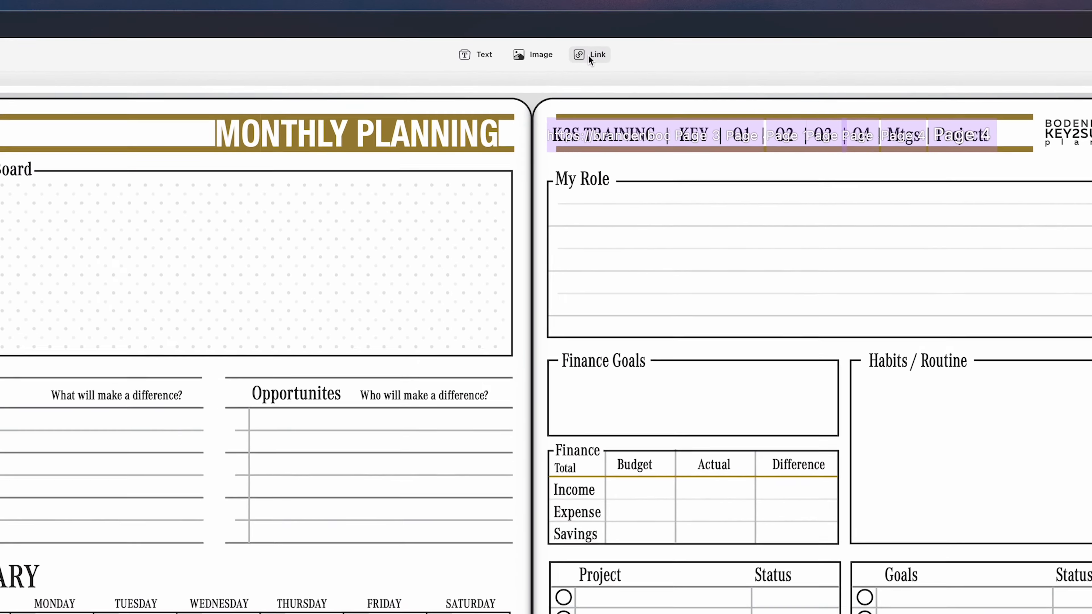
# Step: Set new links to Invisible Rectangle and draw a Planning Board link pointing to page 5
pyautogui.click(590, 54)
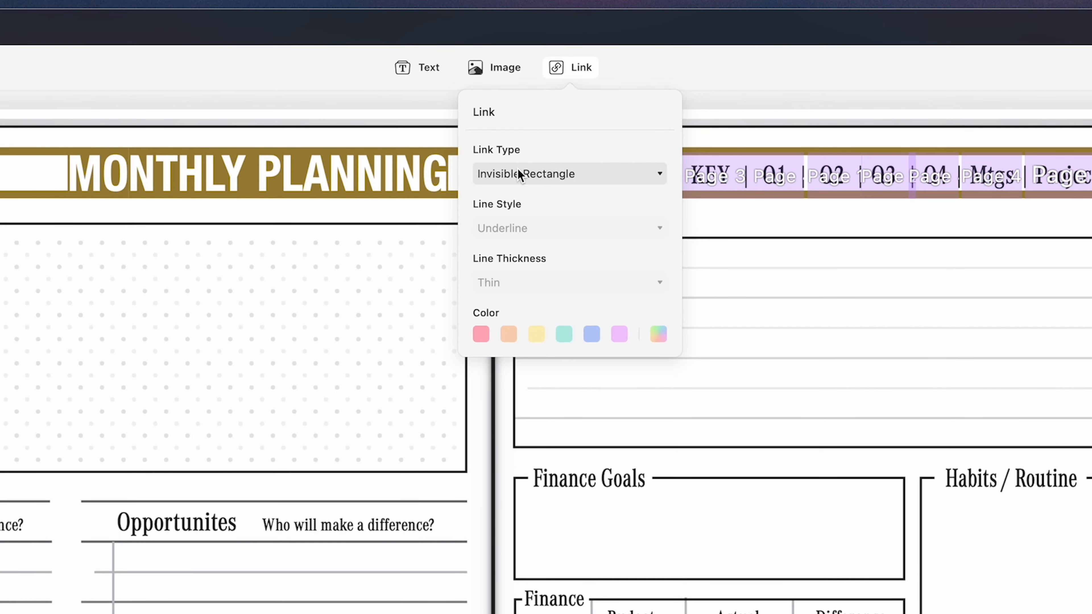
pyautogui.click(566, 174)
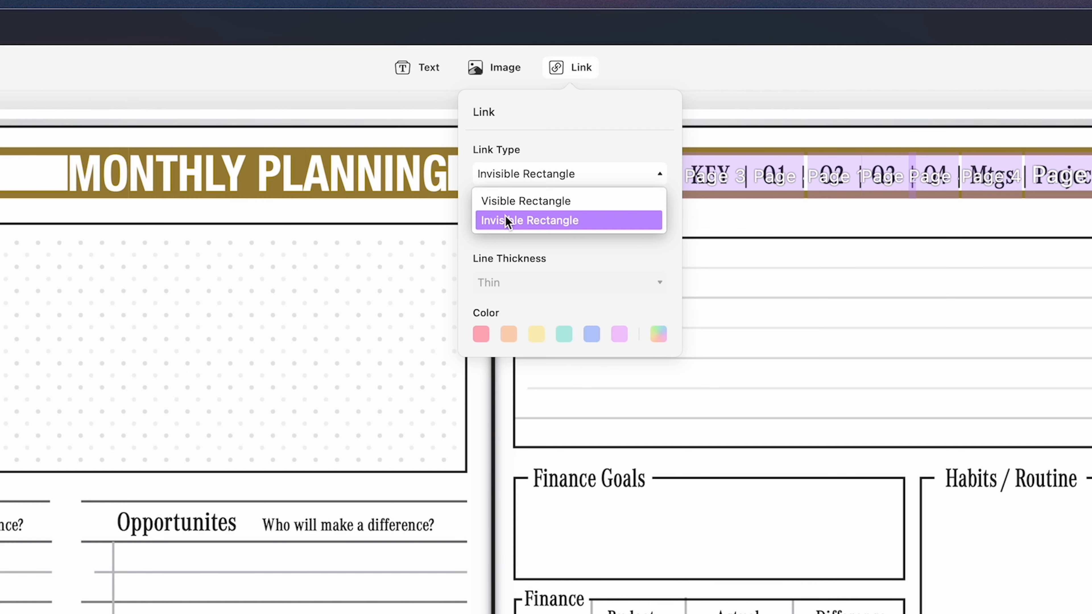
pyautogui.click(531, 220)
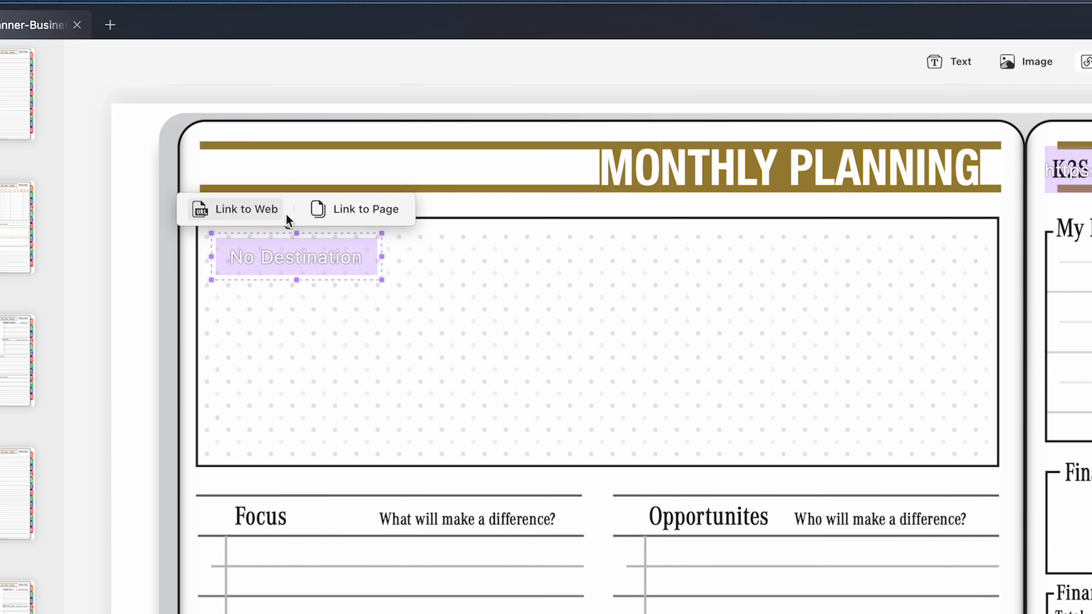
pyautogui.click(346, 209)
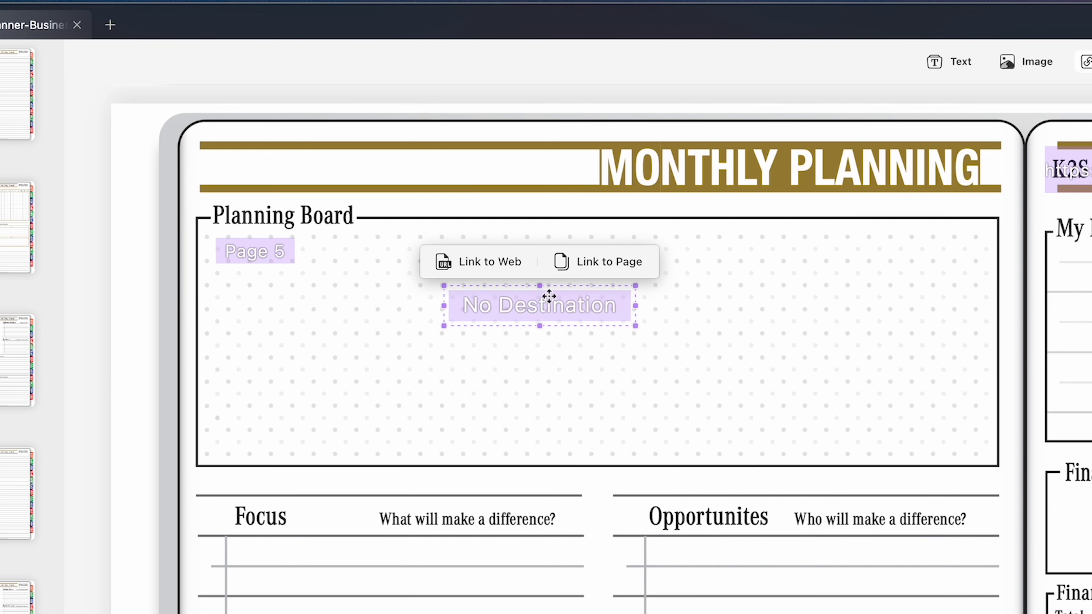
# Step: Add a text box reading 'Builder' over the link in the Planning Board
pyautogui.click(948, 62)
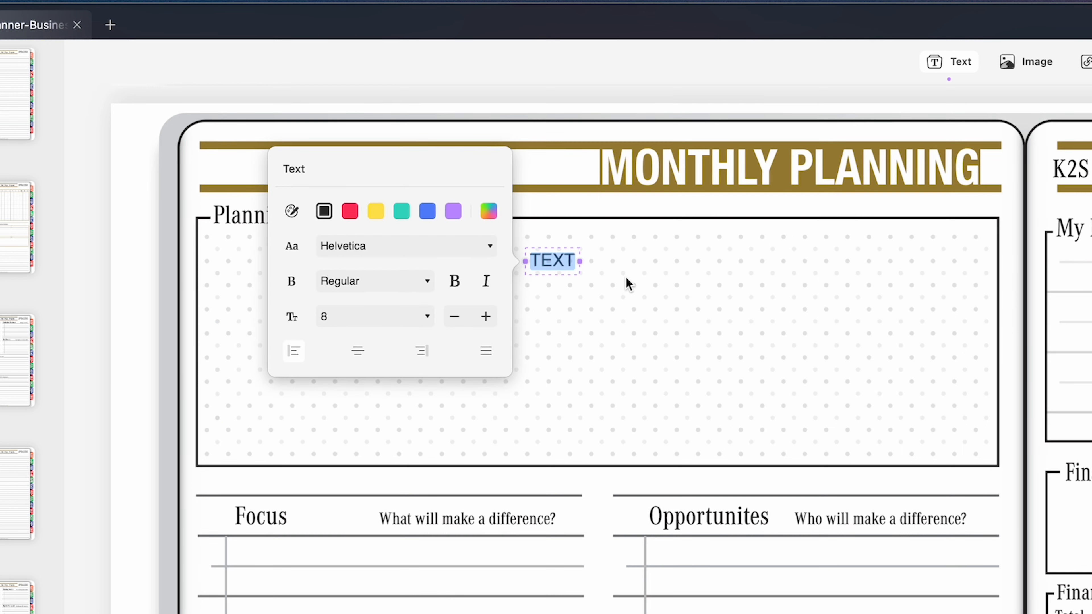
pyautogui.write('Builder')
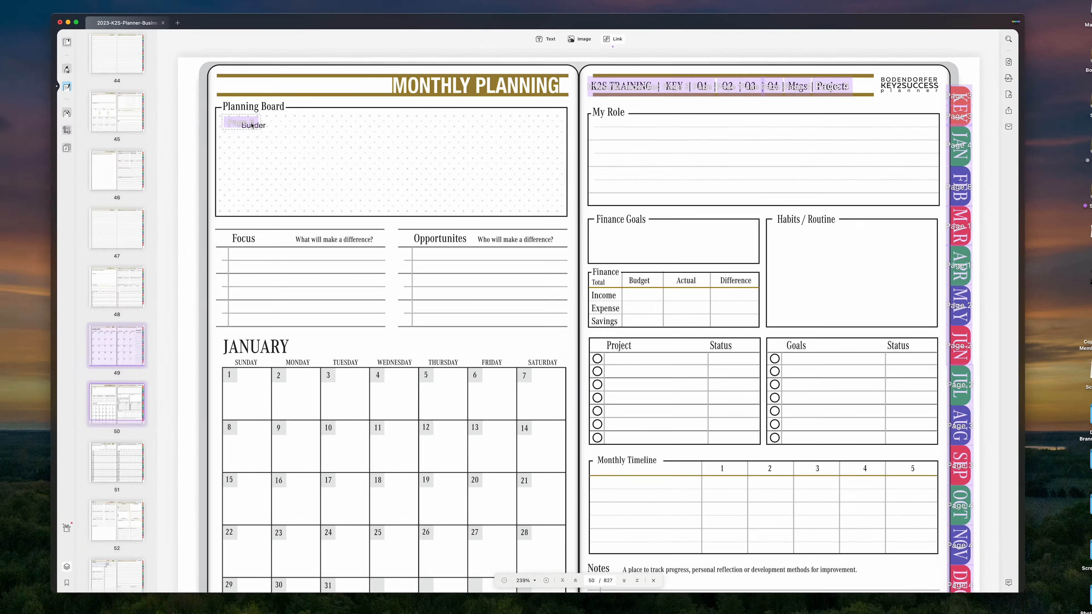
# Step: On the Monday 9 January page, draw a Planning Board link to the web address weather.com
pyautogui.click(250, 125)
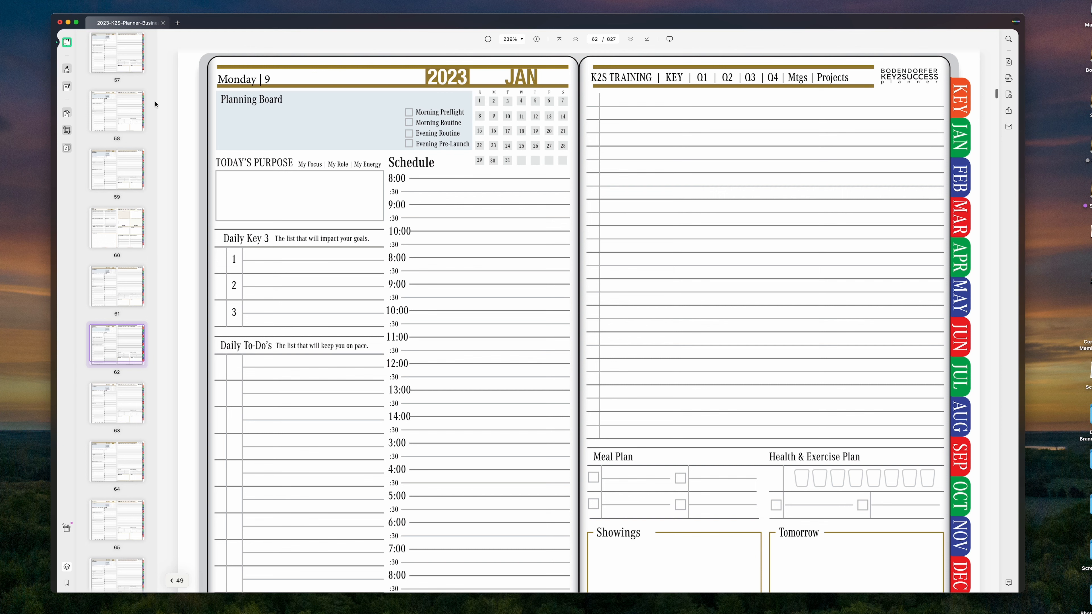
pyautogui.click(67, 68)
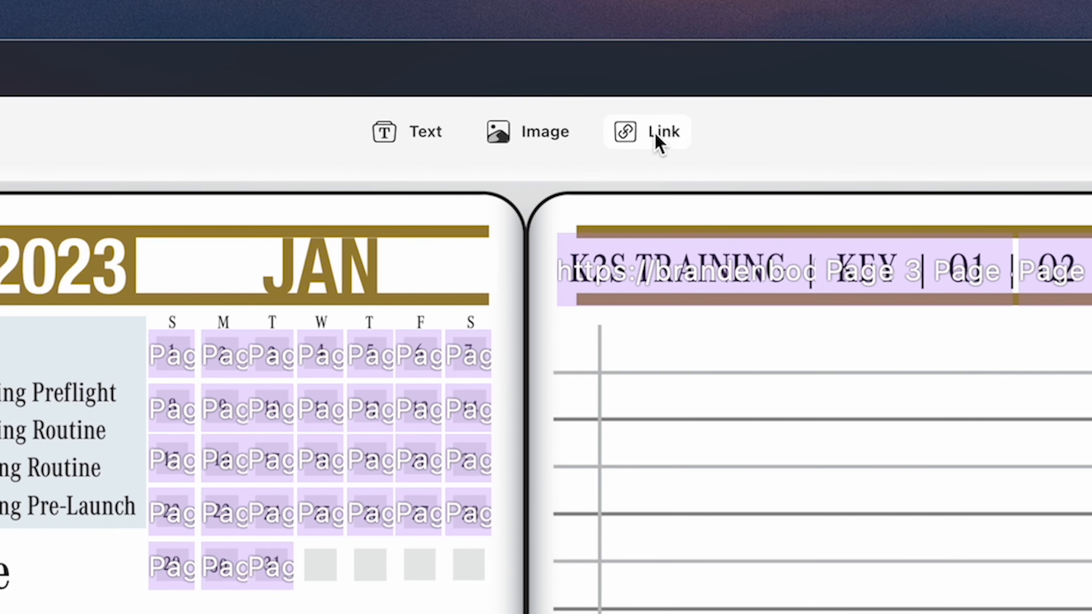
pyautogui.click(645, 131)
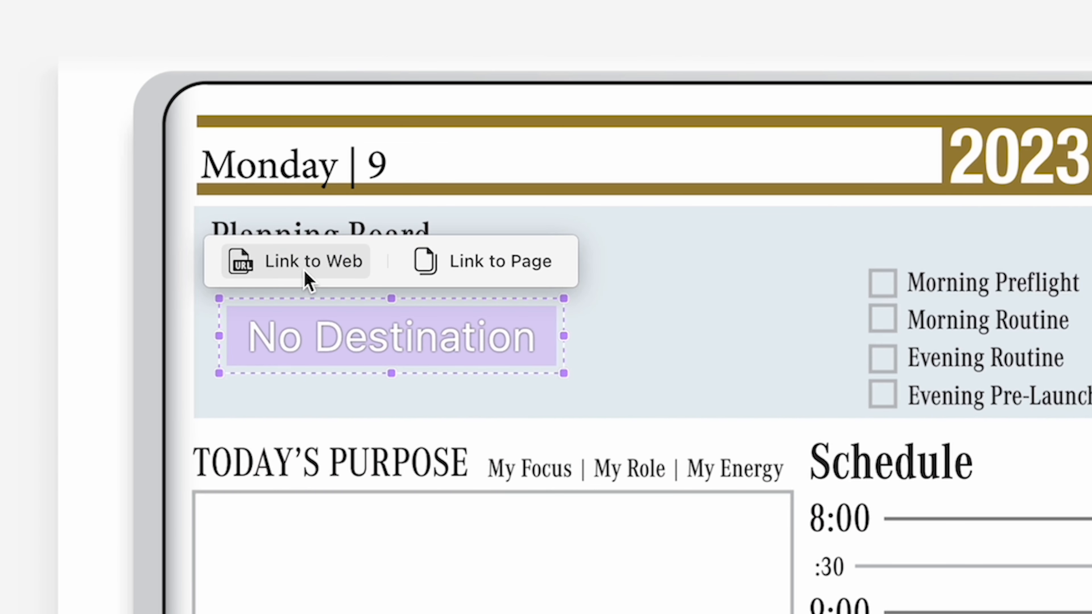
pyautogui.click(292, 261)
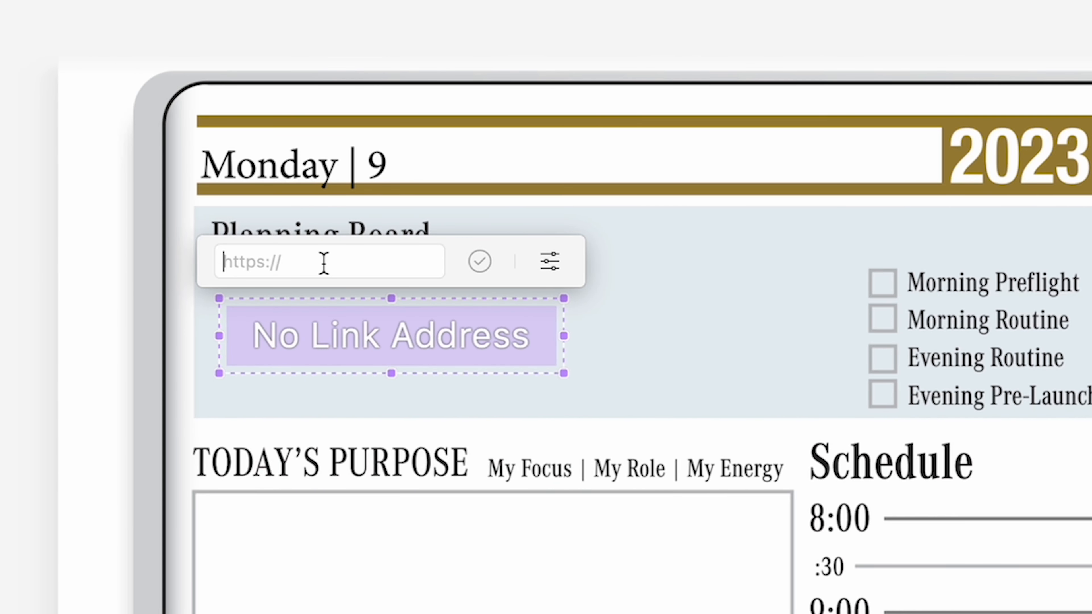
pyautogui.write('wear')
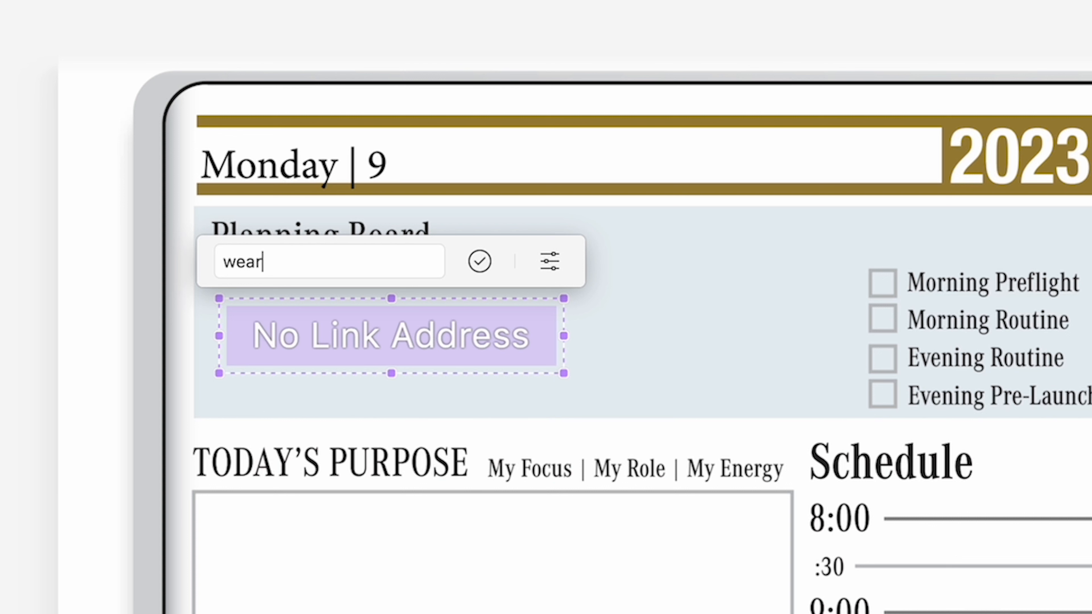
pyautogui.write('weather.com')
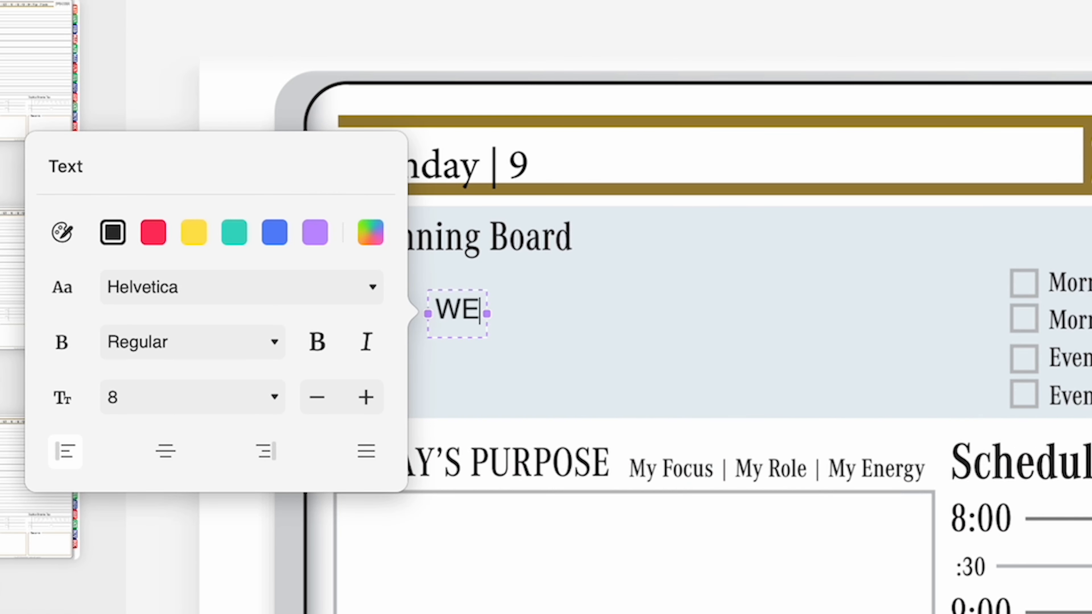
# Step: Add a text box reading 'Weather' over the new web link
pyautogui.write('ather')
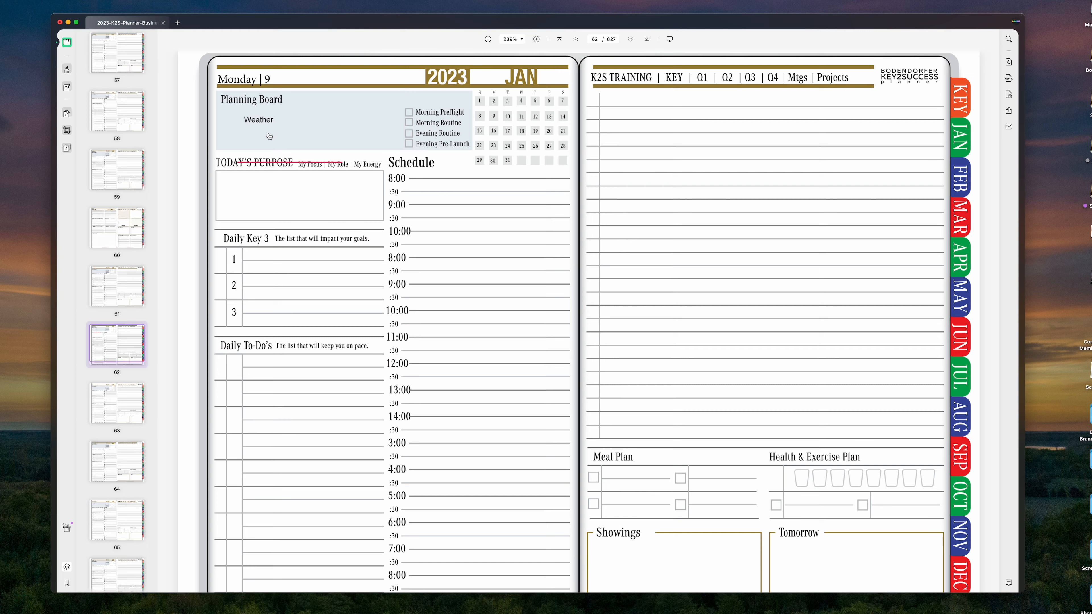
# Step: Test the Weather link and allow it to open weather.com
pyautogui.click(258, 119)
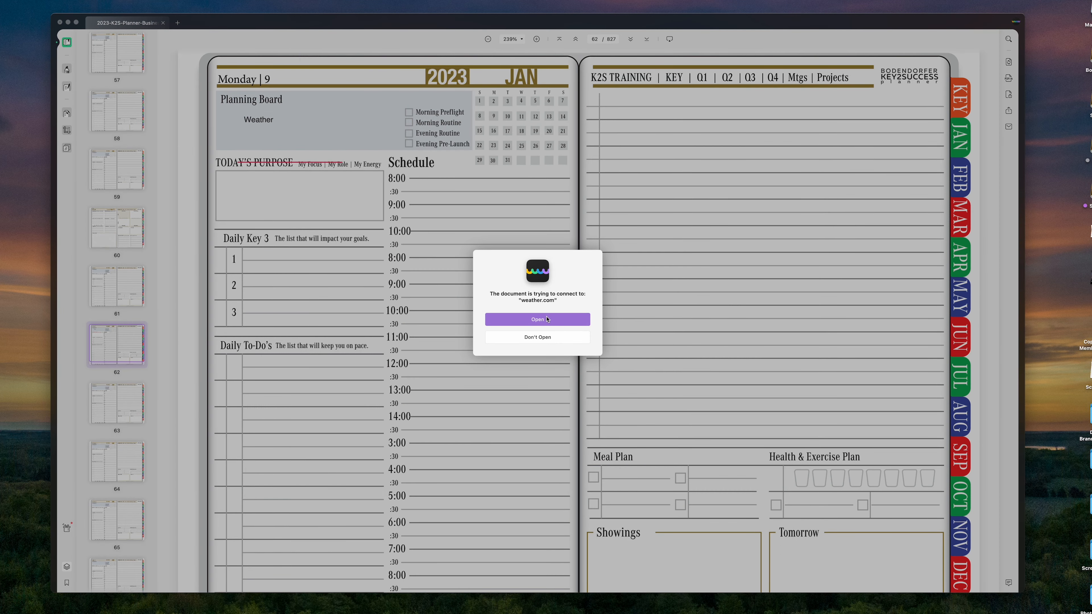
pyautogui.click(537, 319)
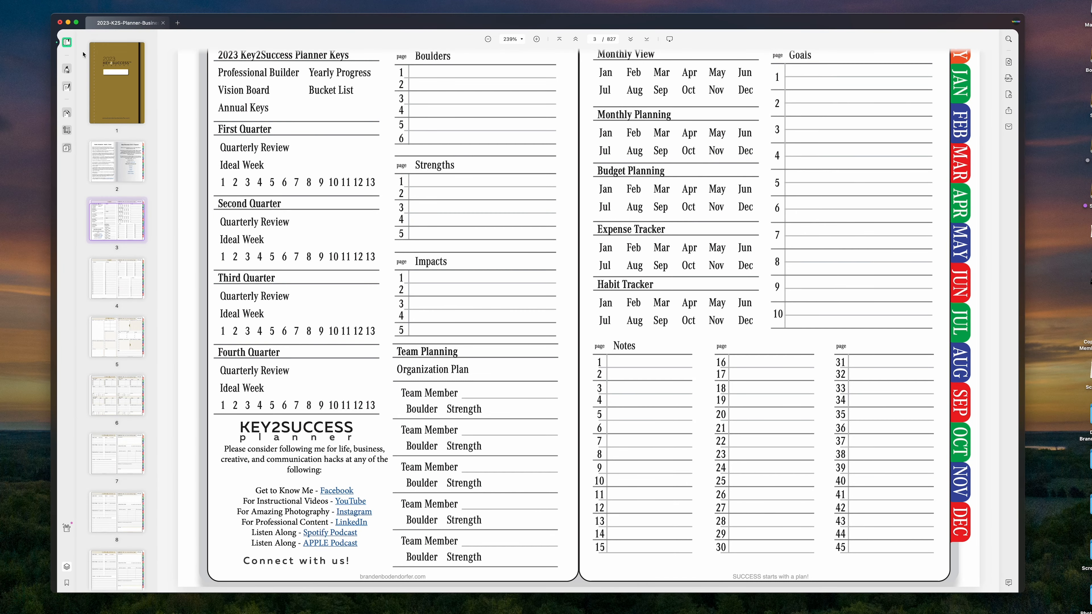
# Step: Show the planner in Organize Pages, scroll to page 827 and bring up the Insert choices
pyautogui.click(66, 112)
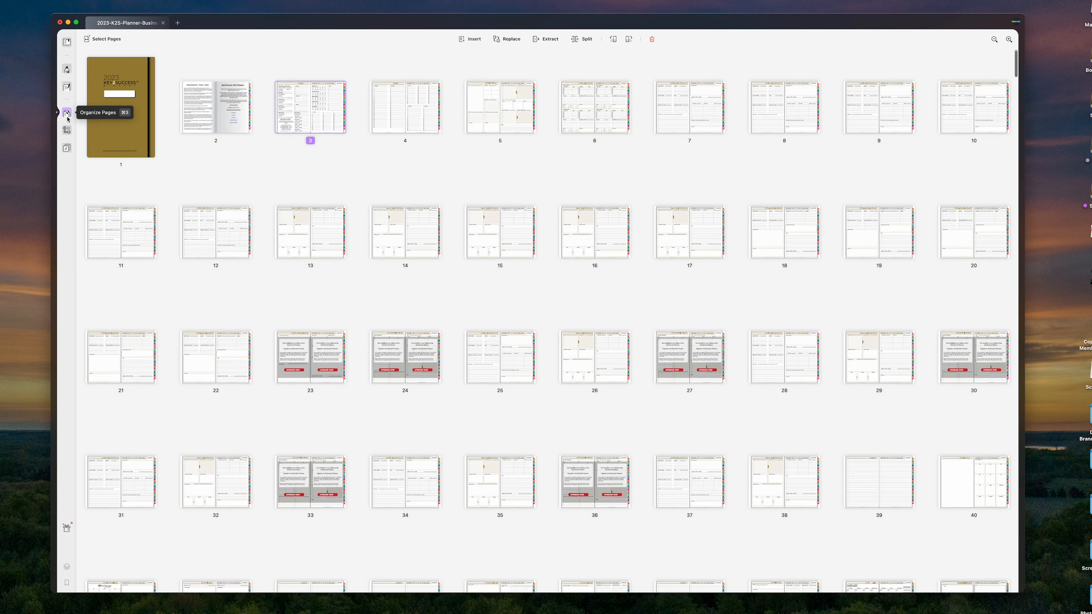
pyautogui.scroll(-3)
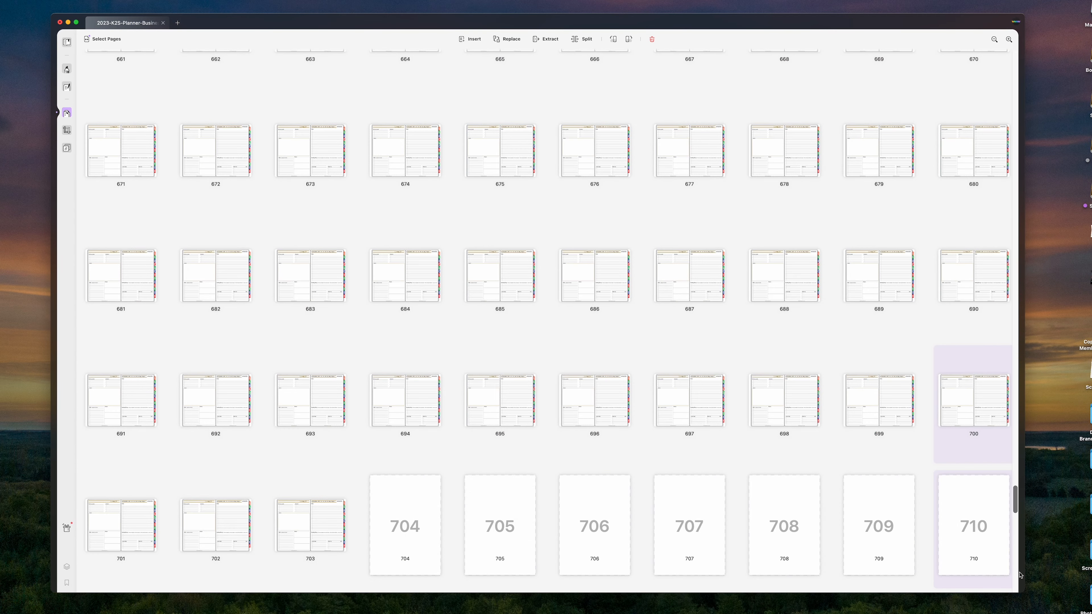
pyautogui.scroll(-3)
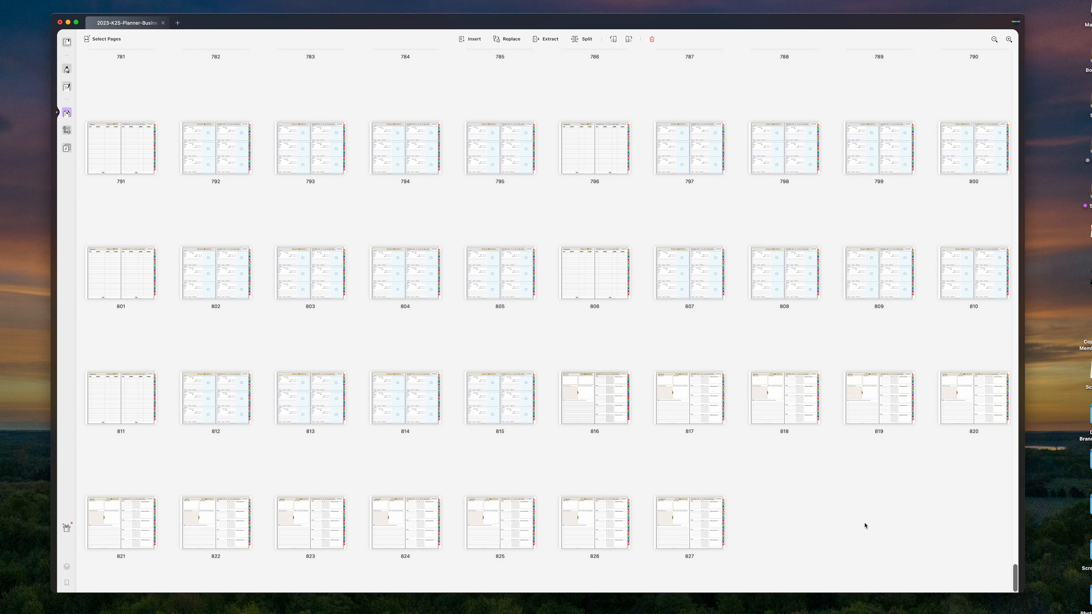
pyautogui.click(472, 38)
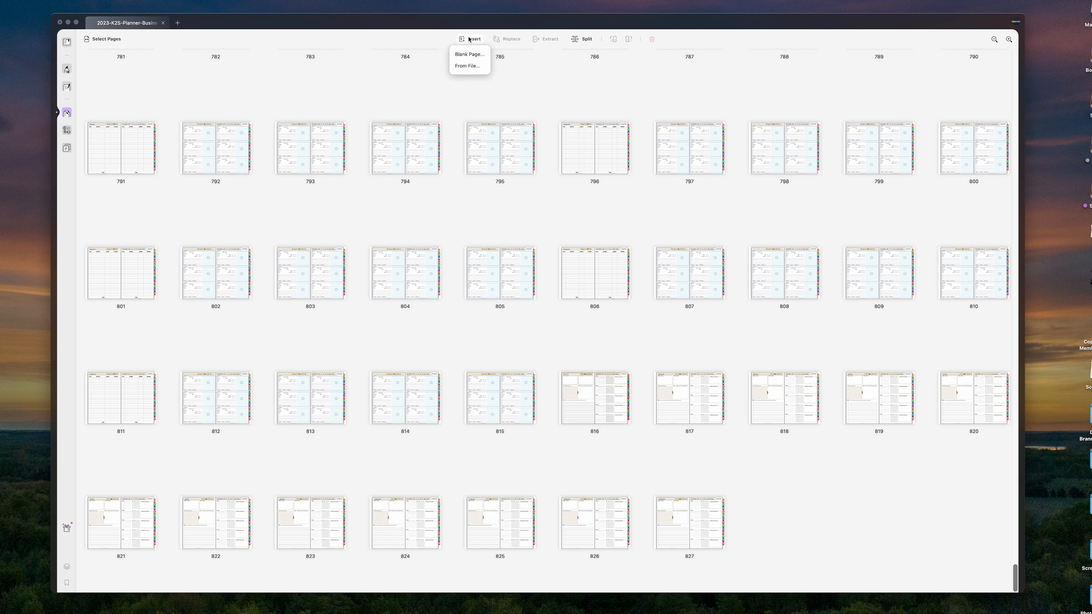
pyautogui.moveTo(469, 55)
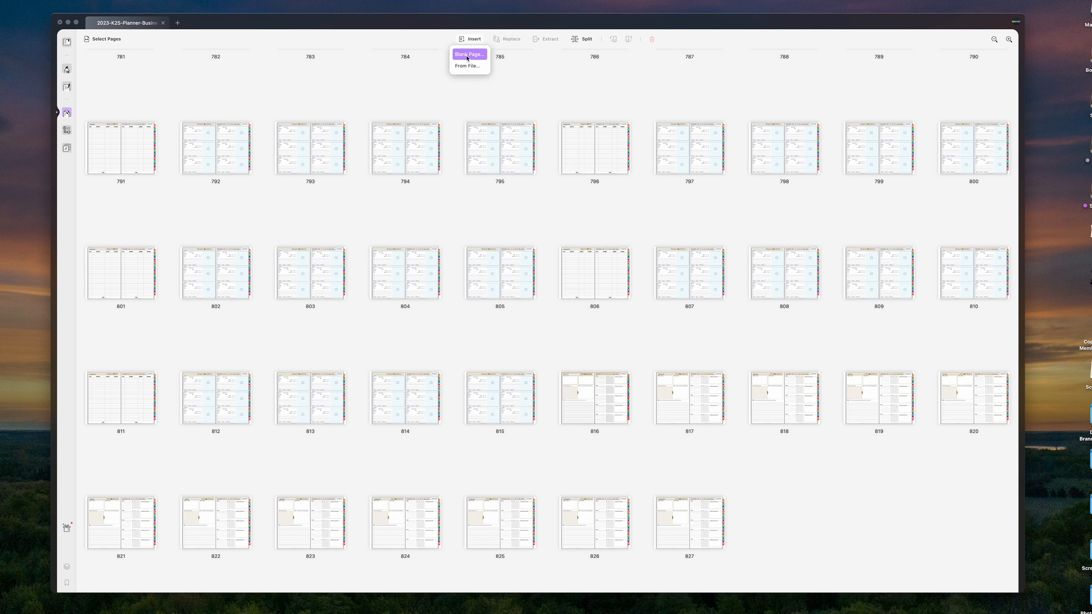
# Step: Insert Decision Journal.pdf from 2023 Key2Success Planner > Indesign Files > PDF as final page 828
pyautogui.click(468, 65)
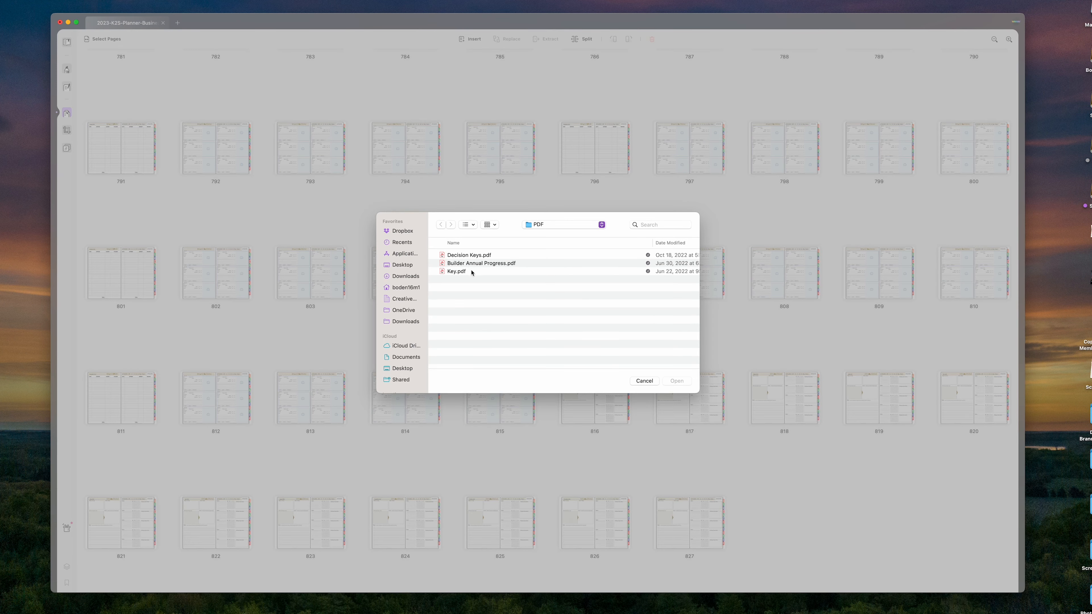
pyautogui.click(562, 224)
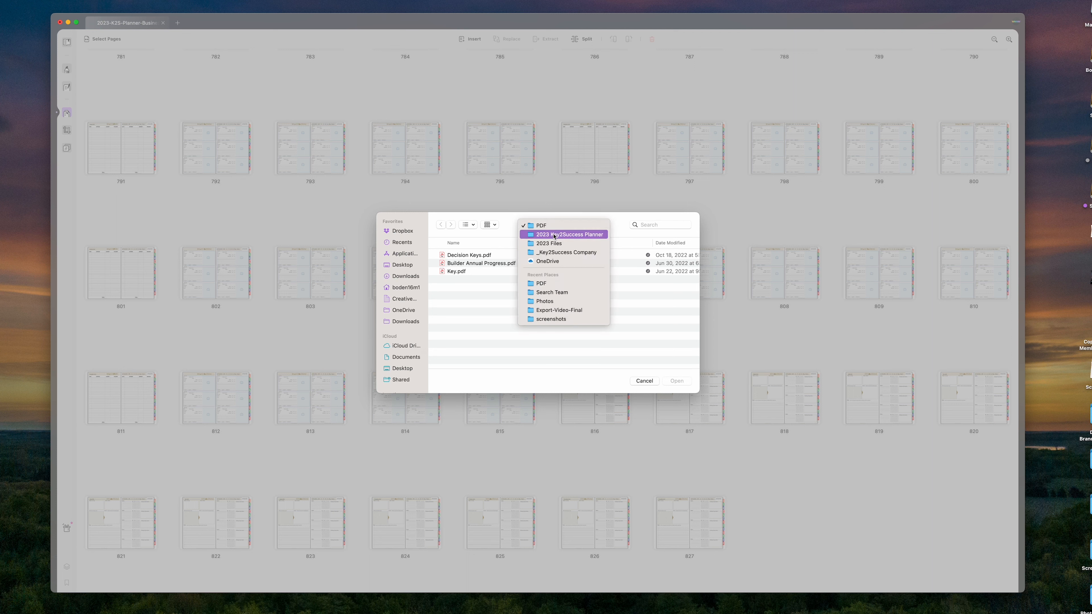
pyautogui.click(565, 234)
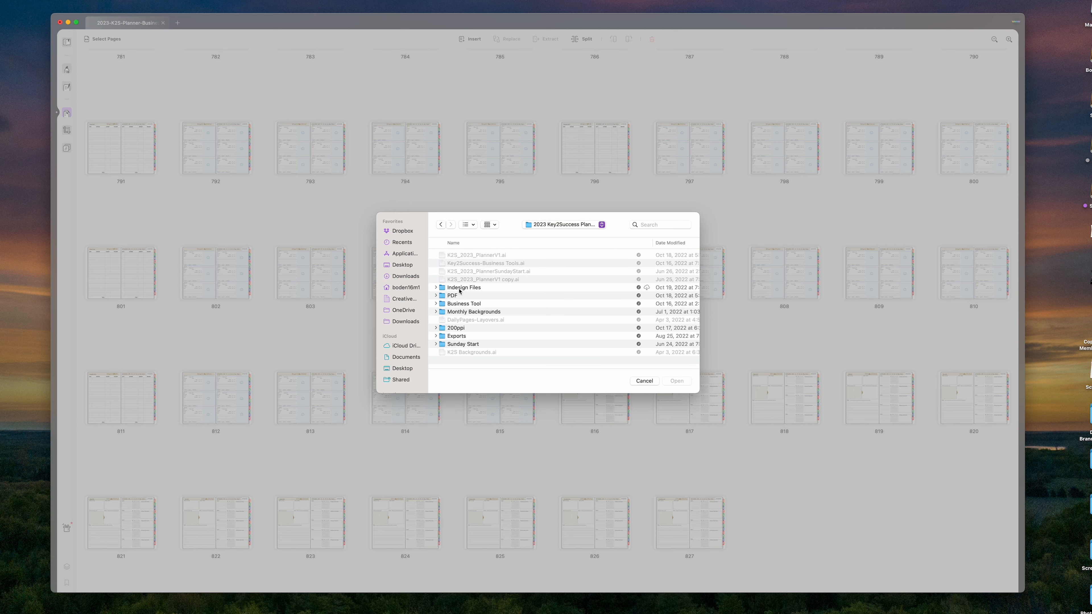
pyautogui.doubleClick(464, 286)
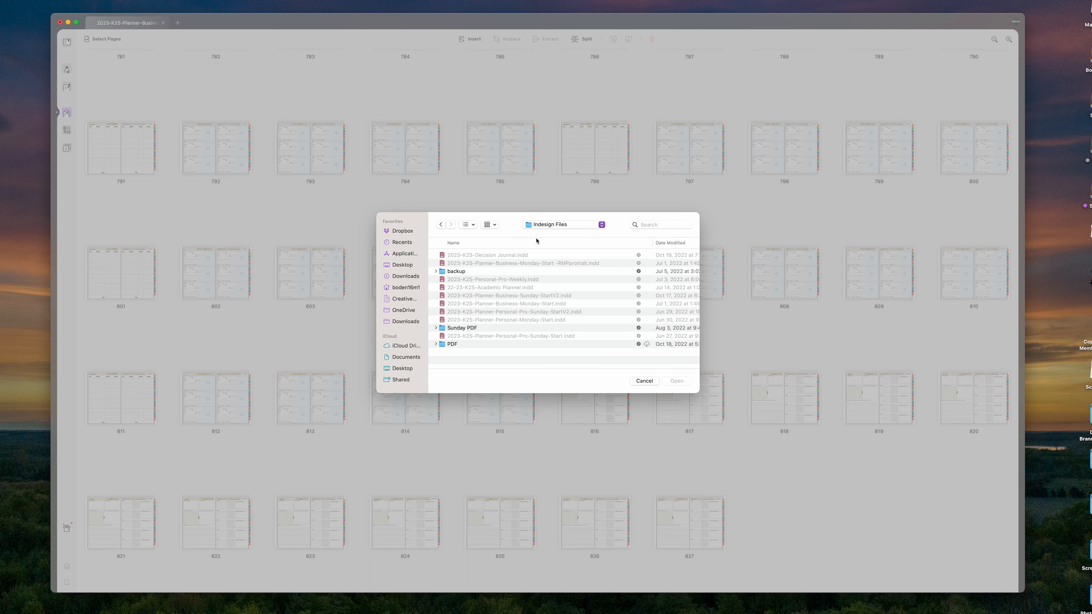
pyautogui.click(451, 344)
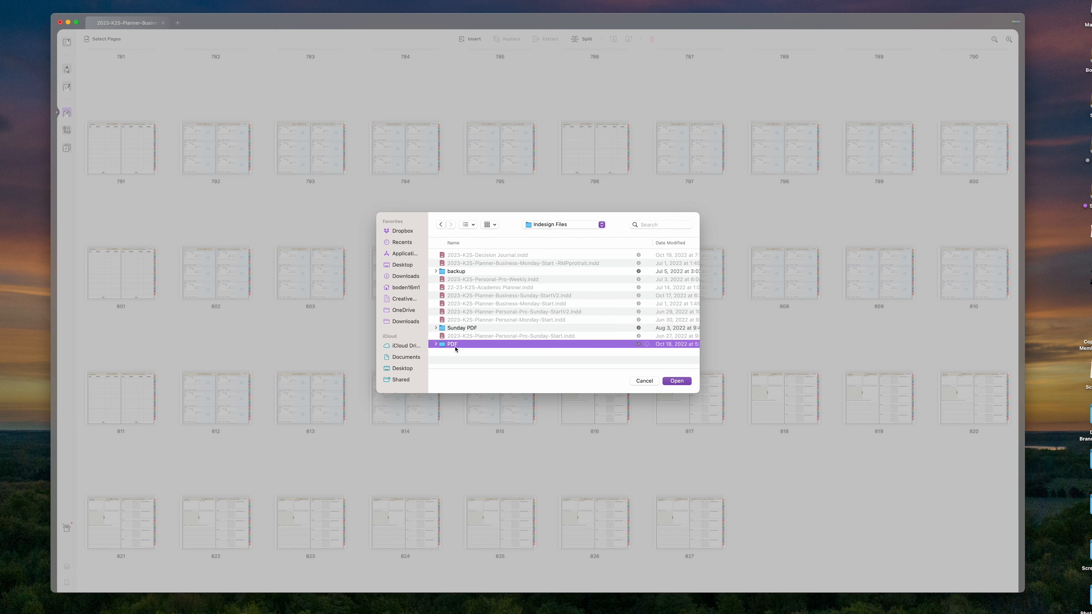
pyautogui.doubleClick(451, 344)
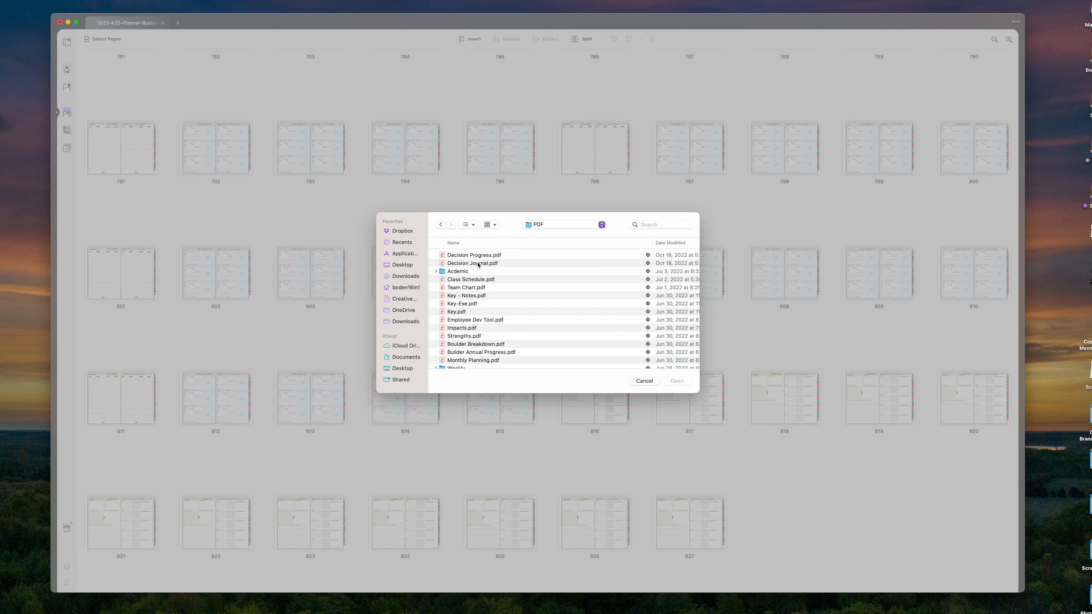
pyautogui.click(472, 264)
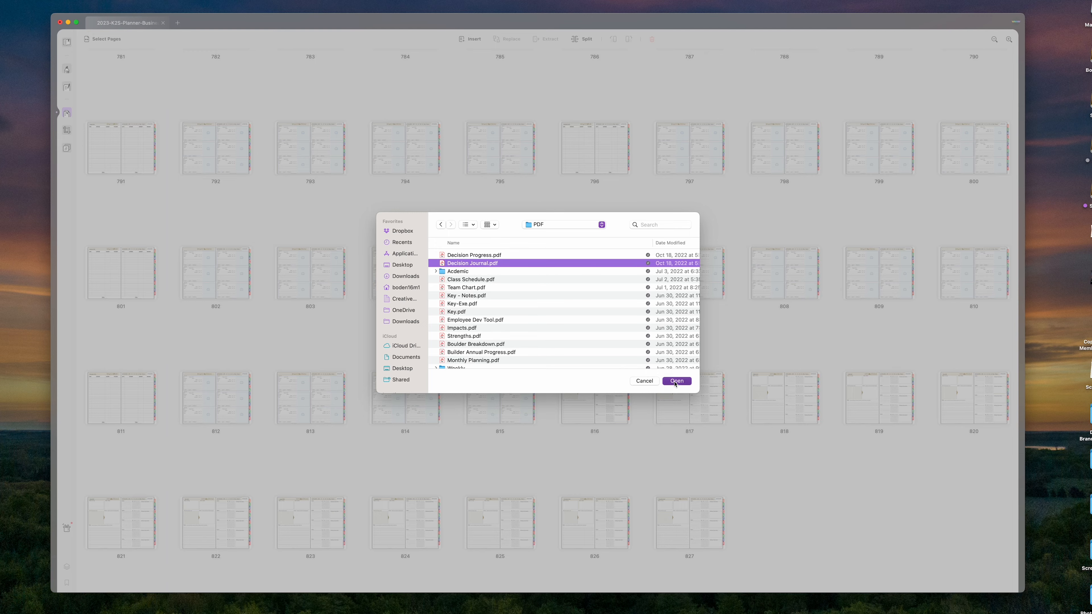
pyautogui.click(675, 381)
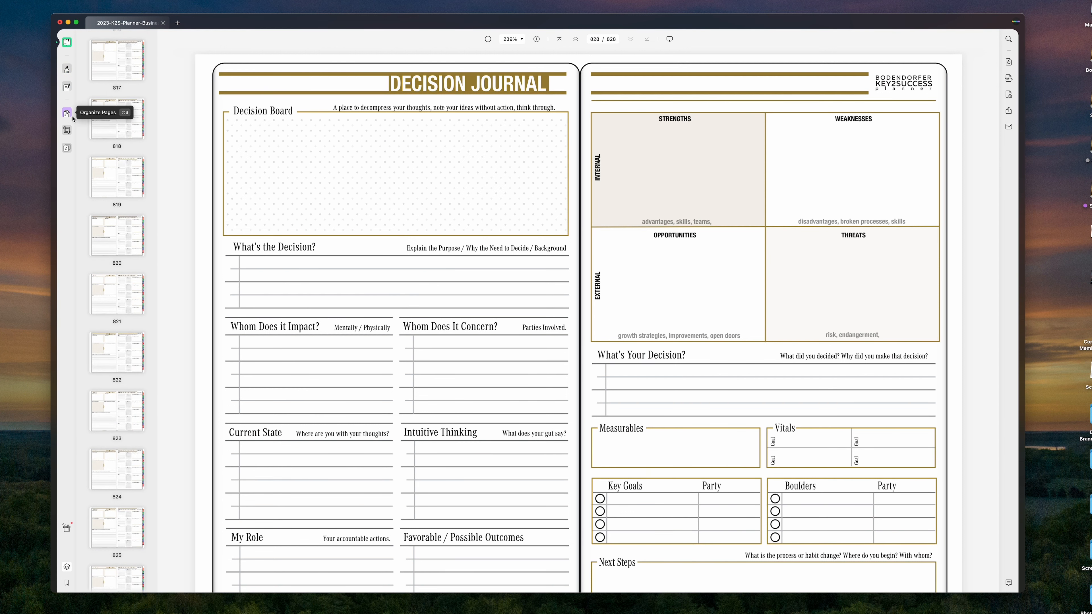
# Step: Enter Edit PDF on the Keys page to add 'Decision Journal' beside Annual Keys
pyautogui.click(67, 113)
pyautogui.write('Decision Journal')
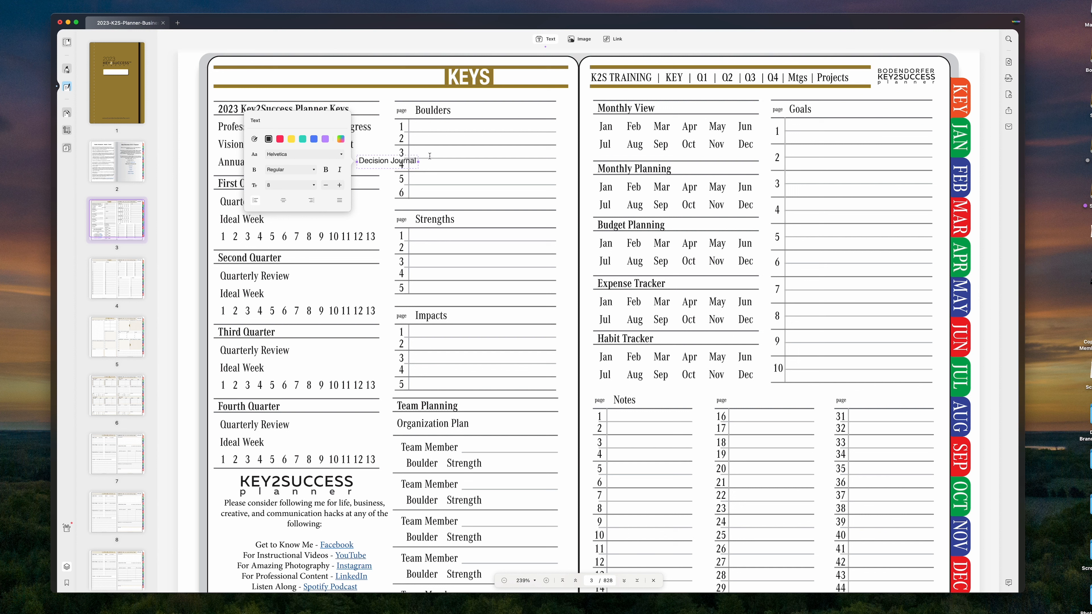
# Step: Give the 'Decision Journal' text a font matching the surrounding Keys entries
pyautogui.click(387, 161)
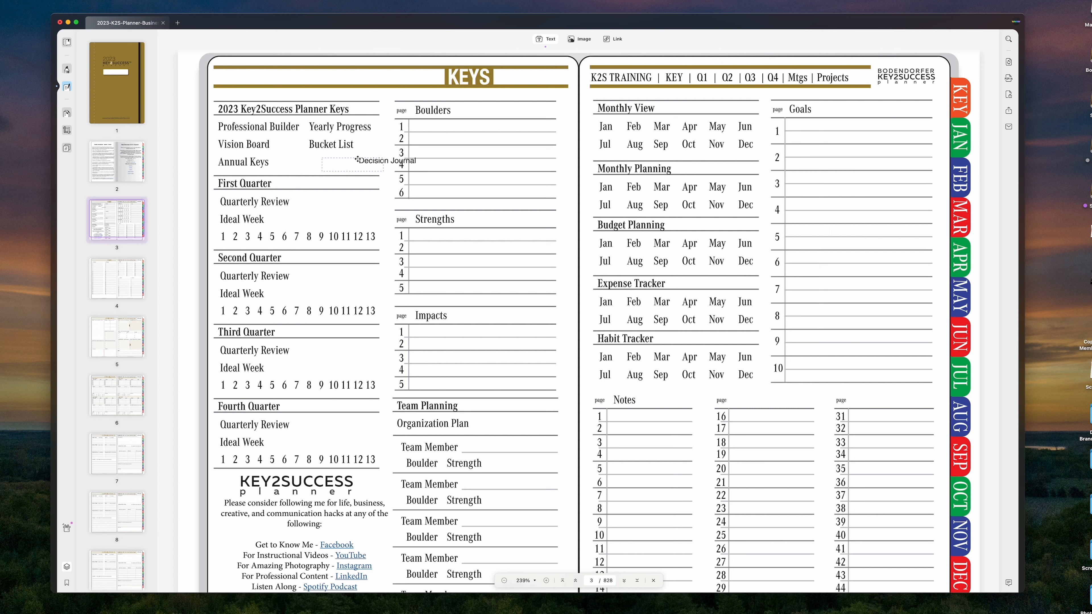
pyautogui.click(351, 162)
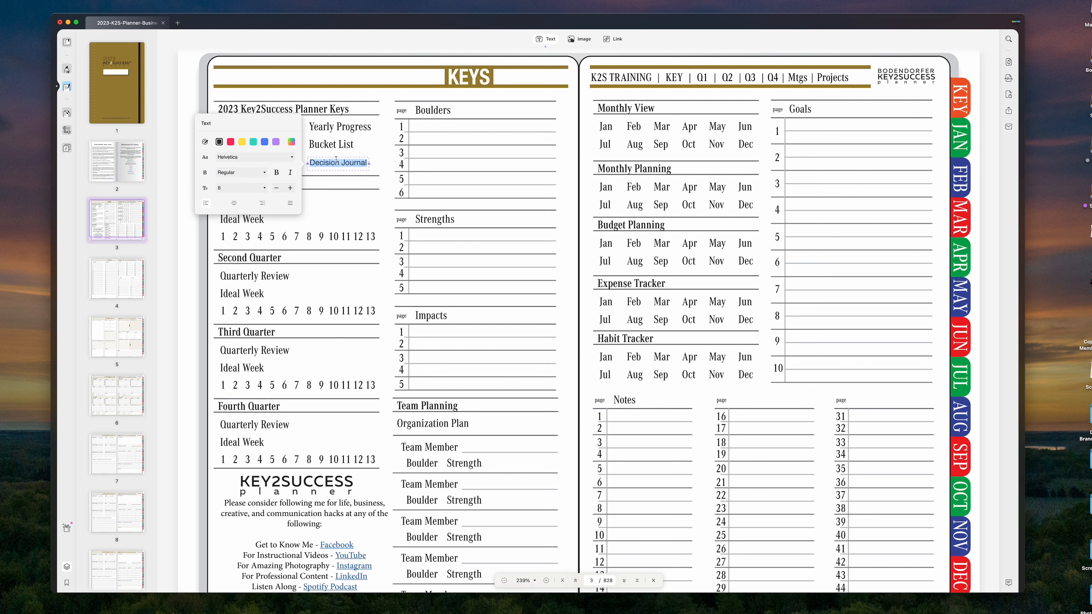
pyautogui.click(247, 157)
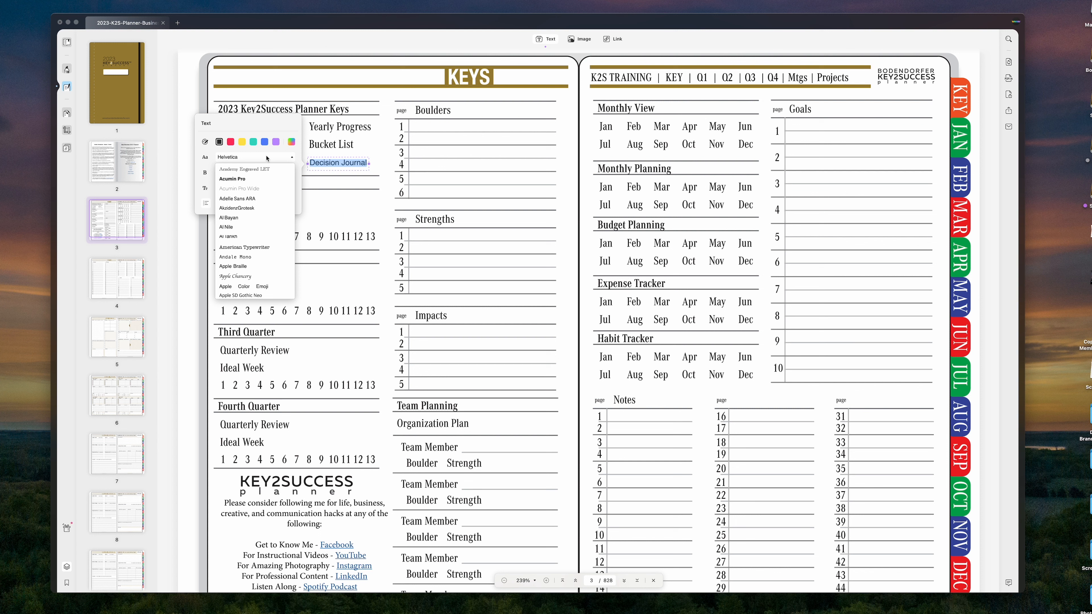
pyautogui.scroll(-3)
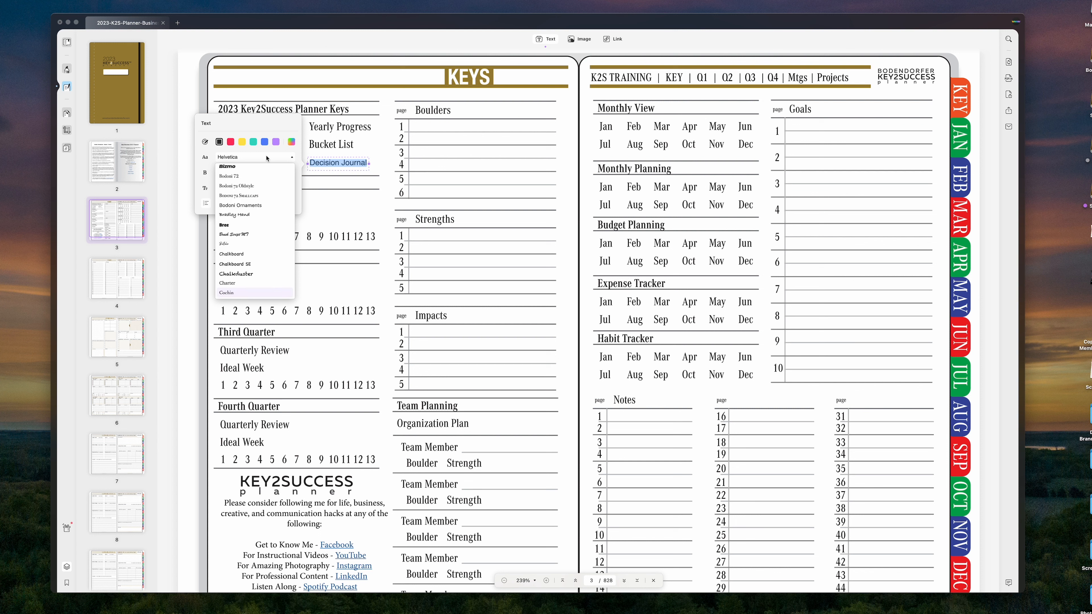
pyautogui.scroll(-3)
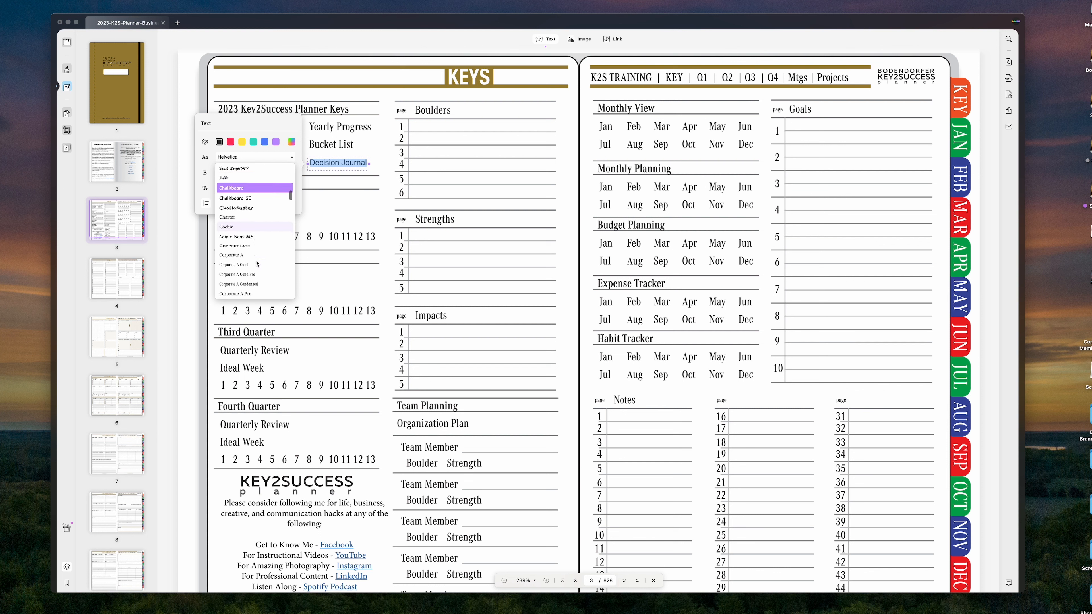
pyautogui.click(230, 188)
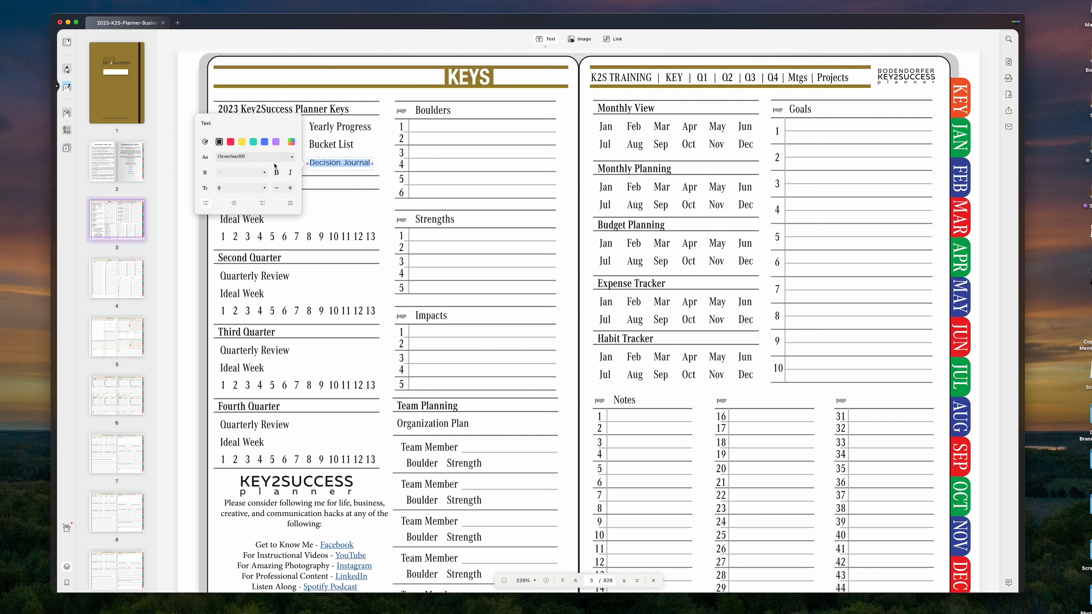
pyautogui.click(245, 156)
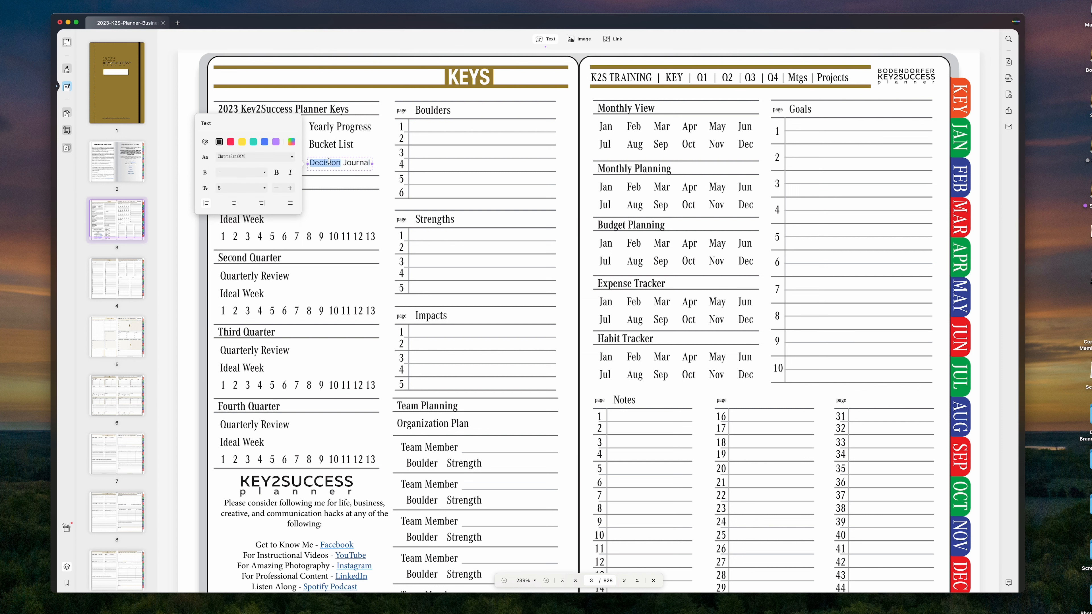
pyautogui.click(249, 156)
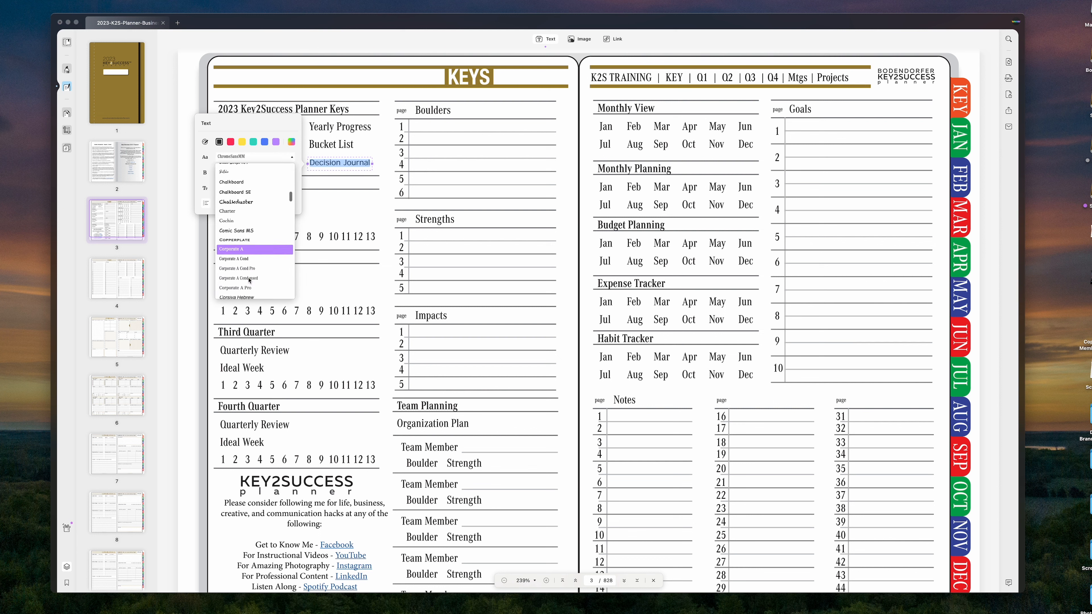
pyautogui.click(230, 249)
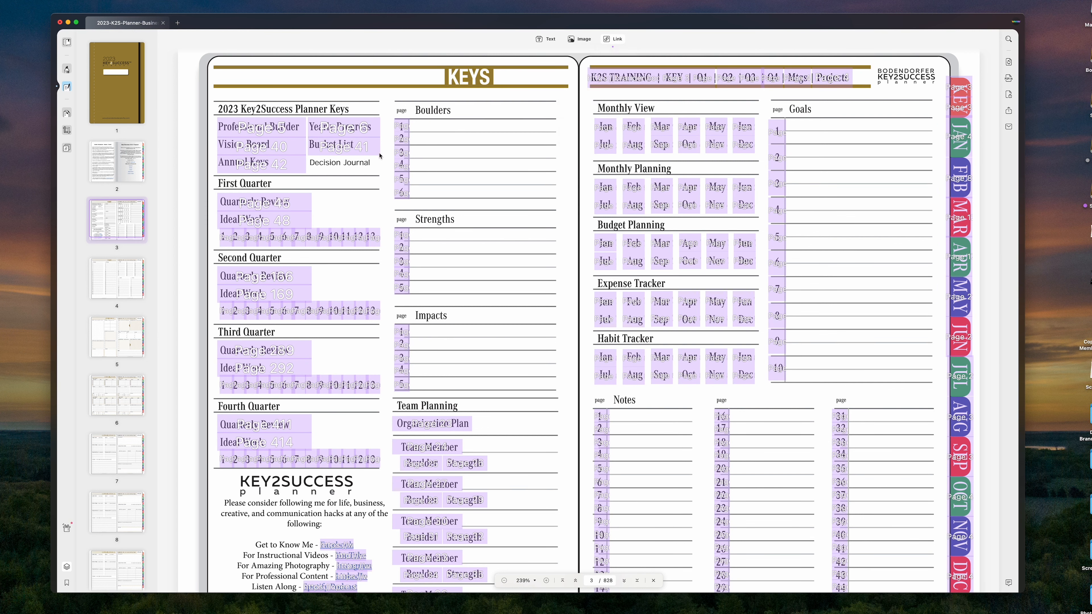
# Step: Add an Invisible Rectangle link over the Decision Journal label targeting page 828 and confirm
pyautogui.click(615, 38)
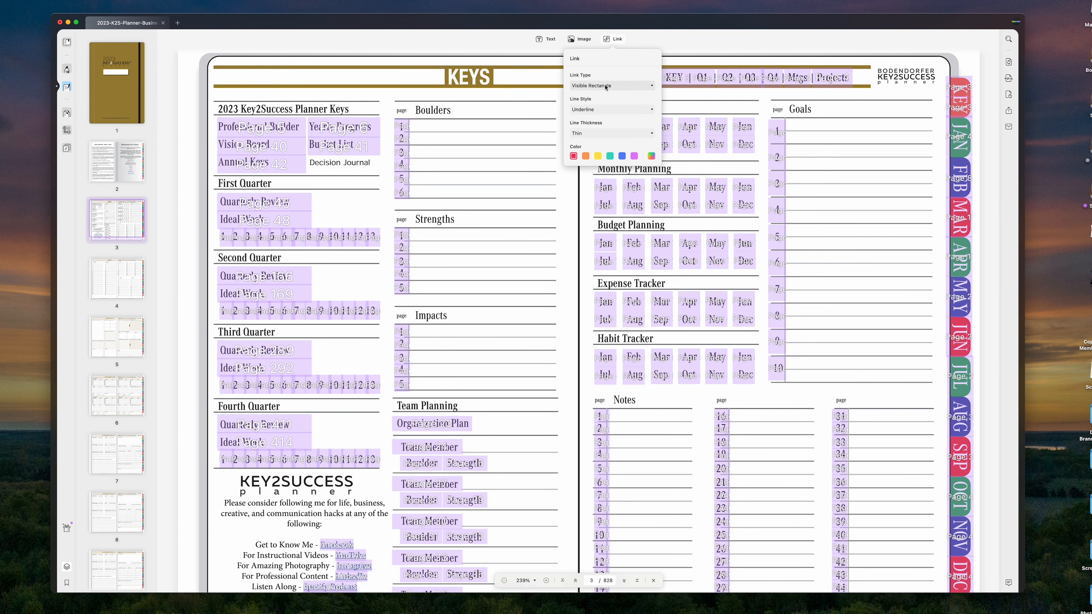
pyautogui.click(611, 85)
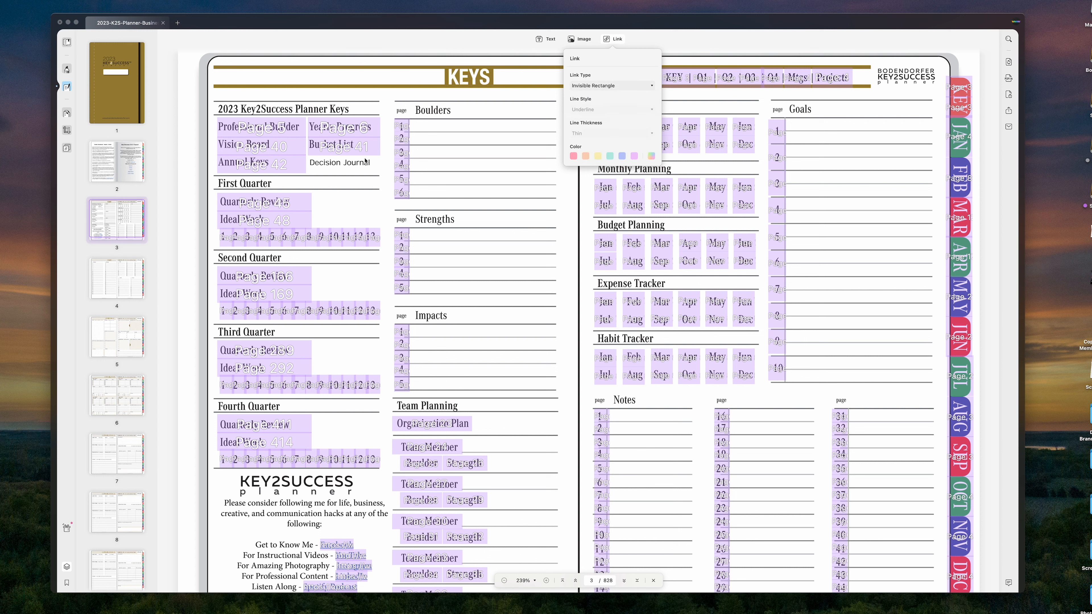
pyautogui.click(614, 38)
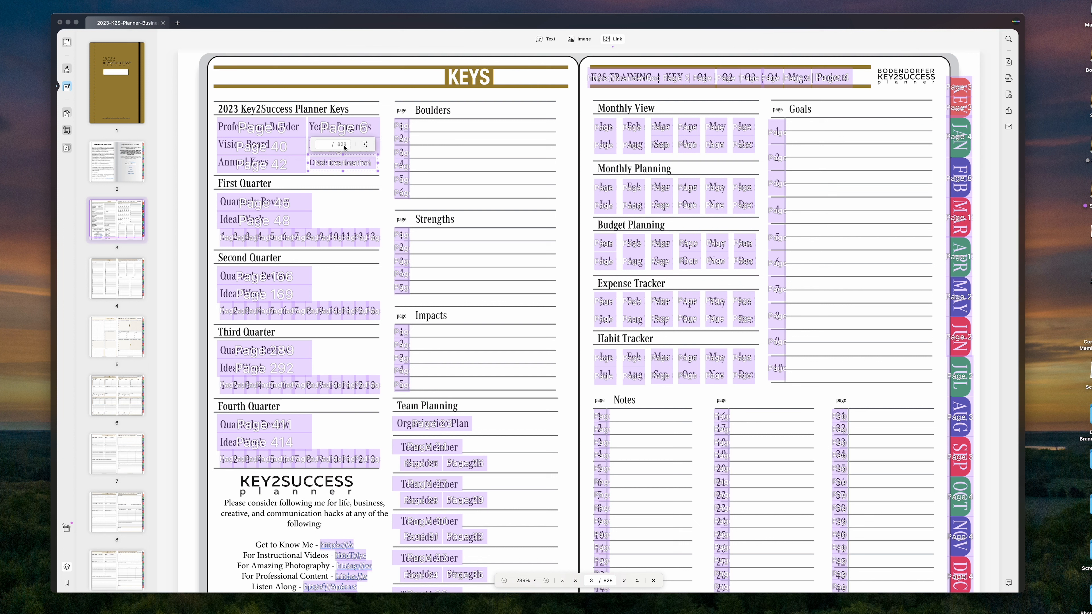
pyautogui.write('828')
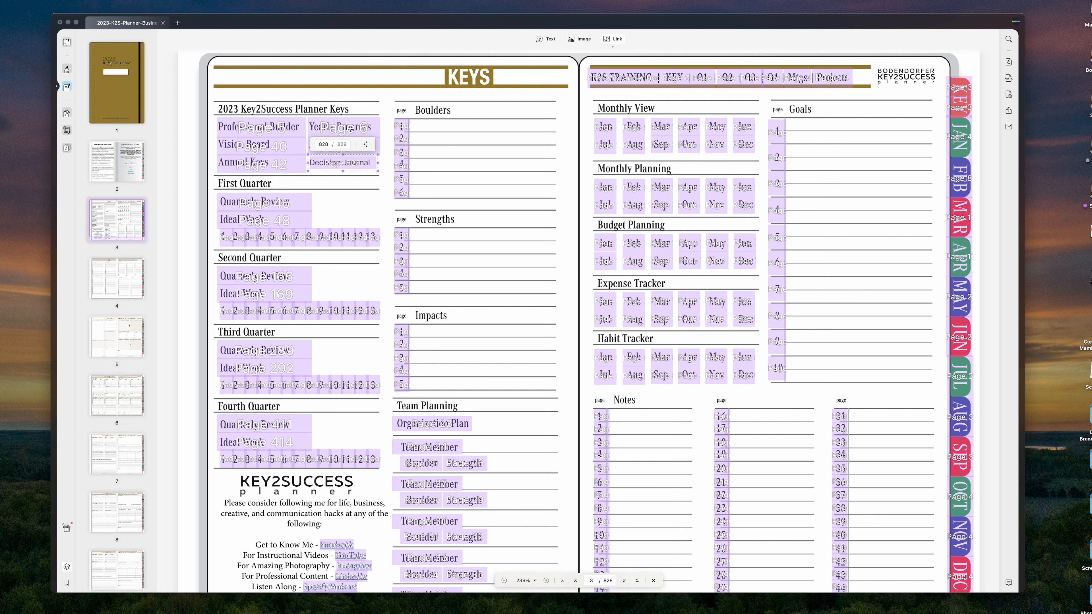
pyautogui.click(66, 45)
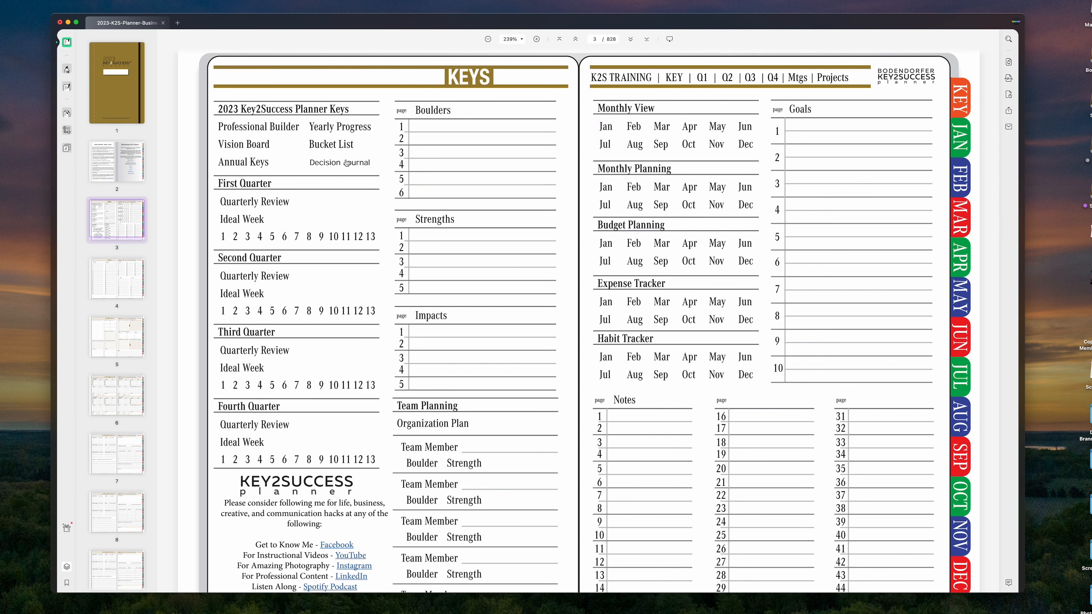
pyautogui.moveTo(345, 162)
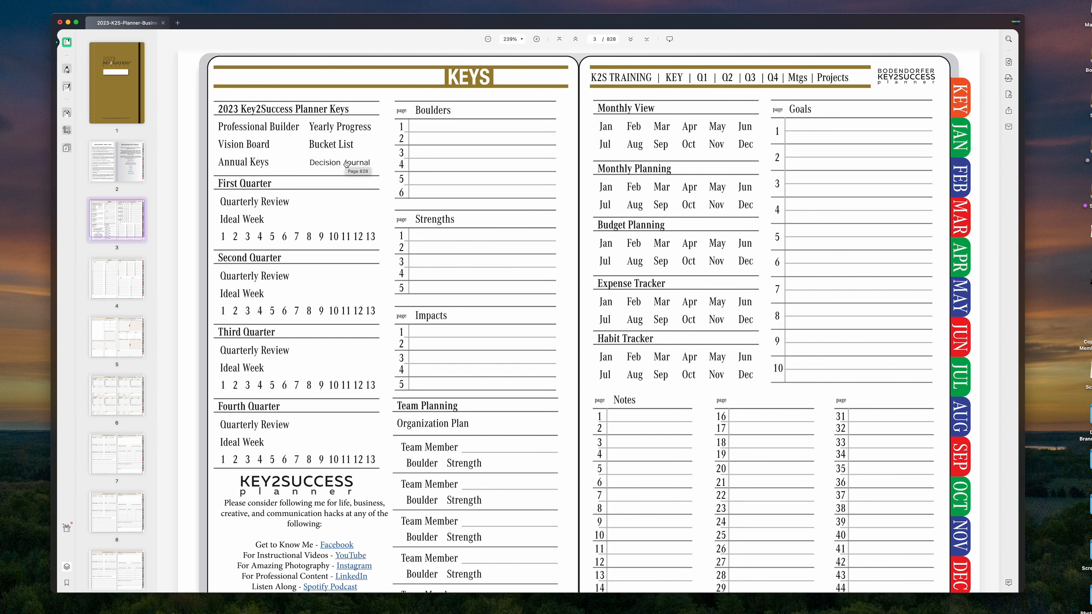